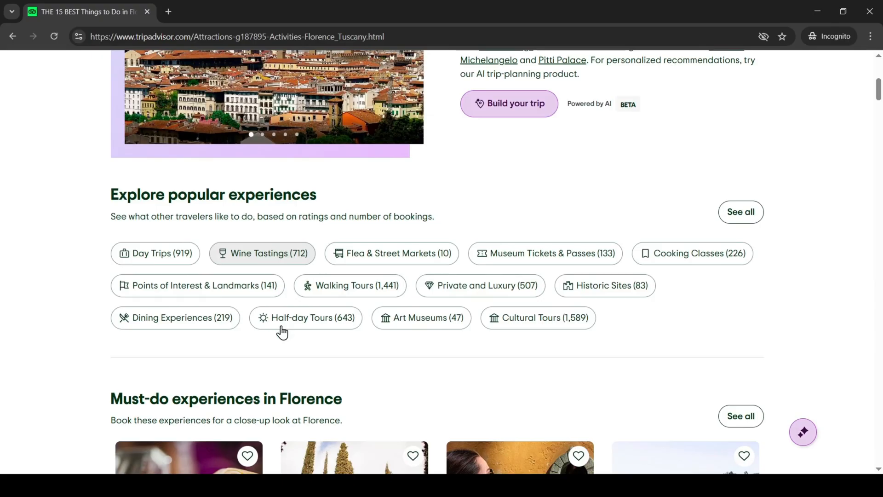
- Open the saved 'My 3-day Florence trip' map and expand the Day 1 layer's twelve places
scroll(down, 3)
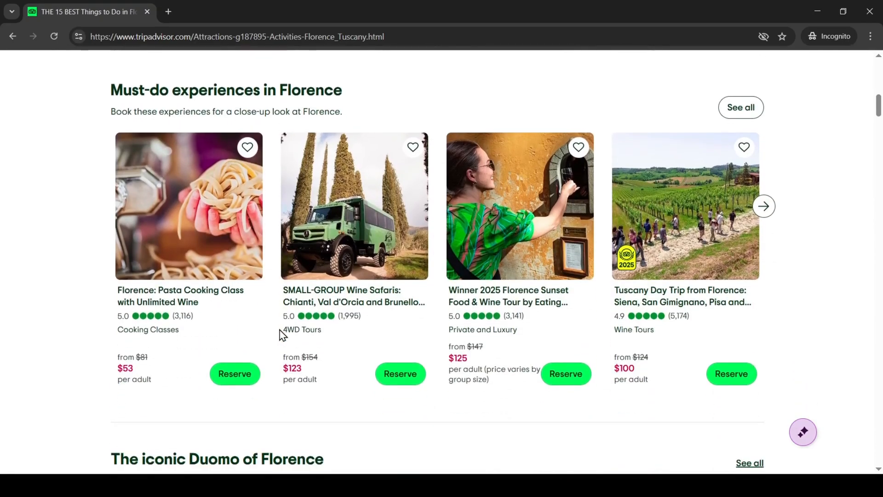
scroll(down, 3)
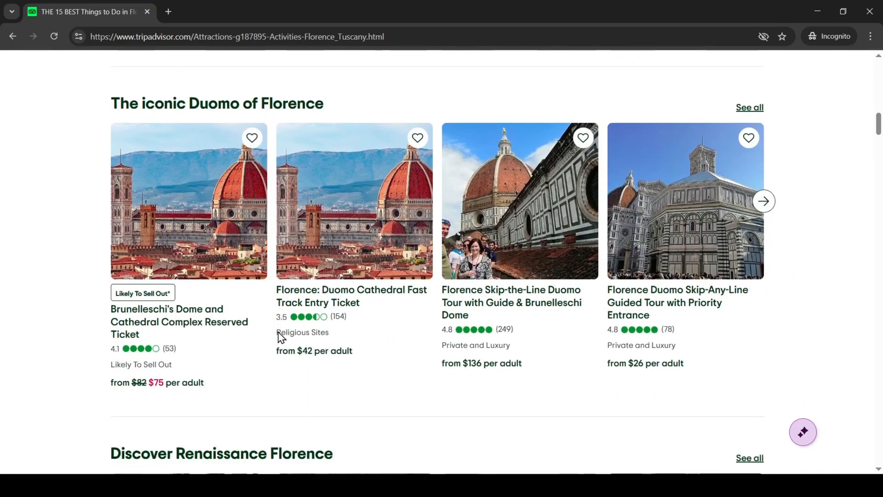
click(224, 11)
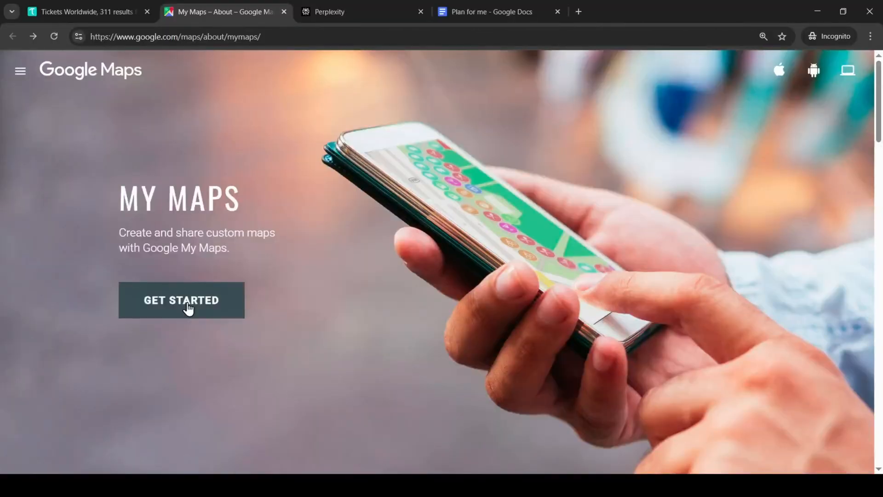
click(180, 300)
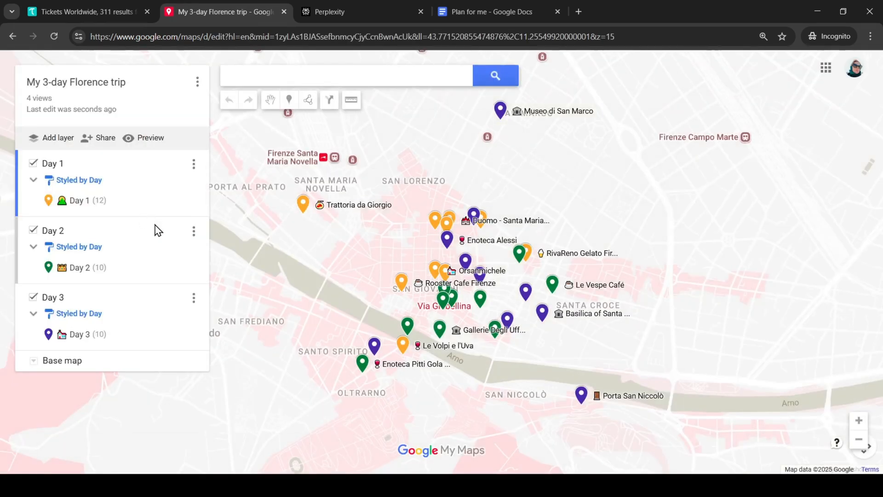
mouse_move(73, 180)
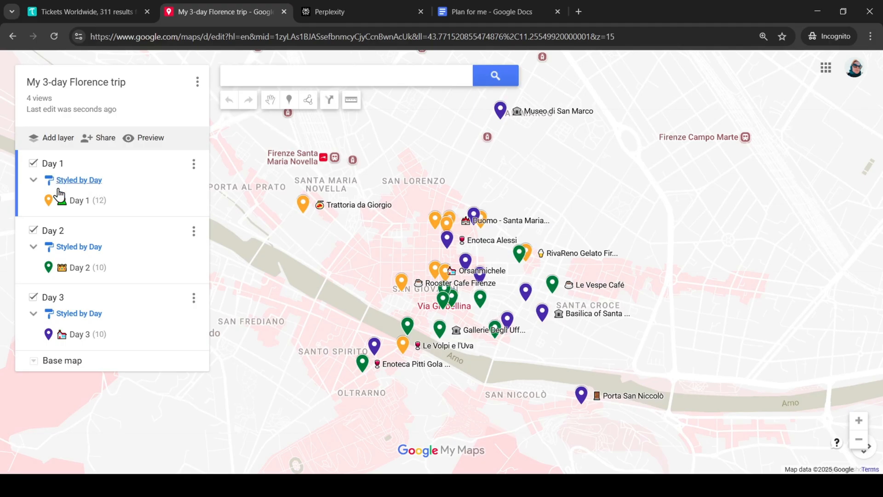
mouse_move(59, 308)
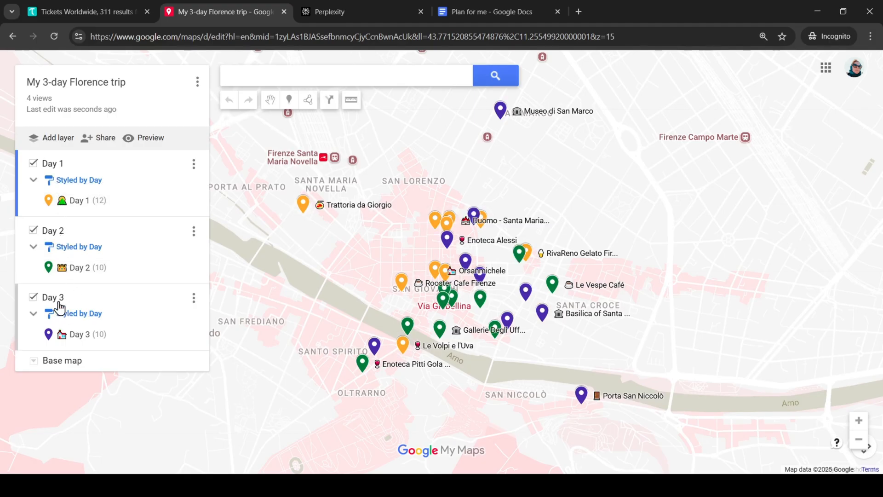
click(33, 180)
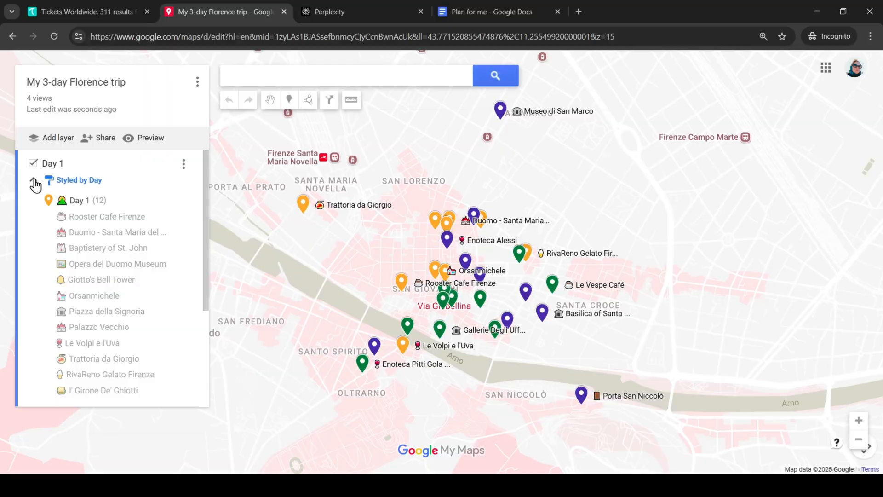
click(490, 12)
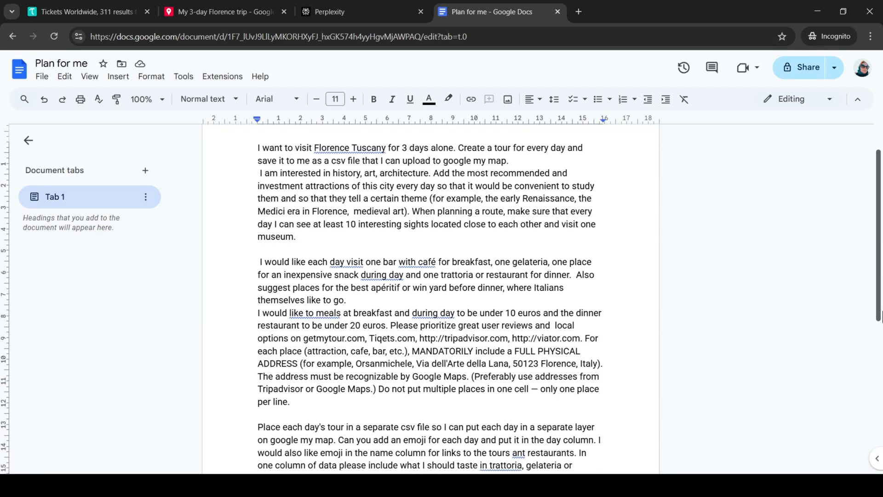
scroll(down, 3)
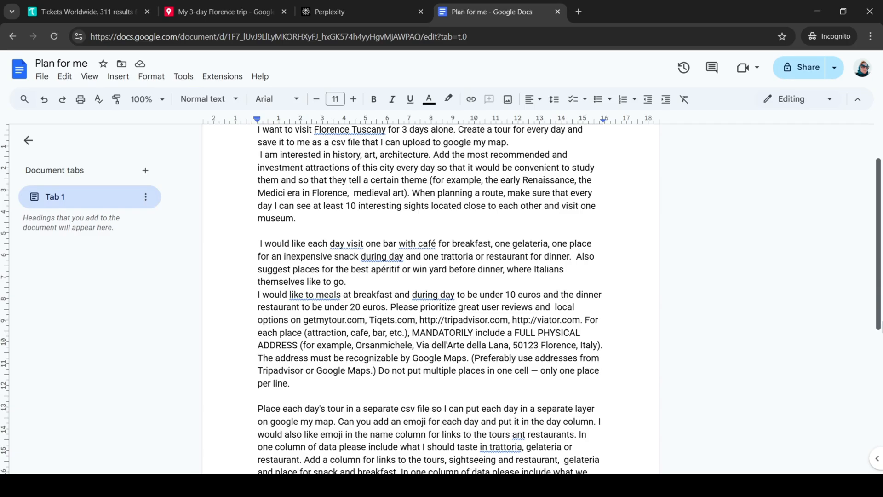
scroll(down, 3)
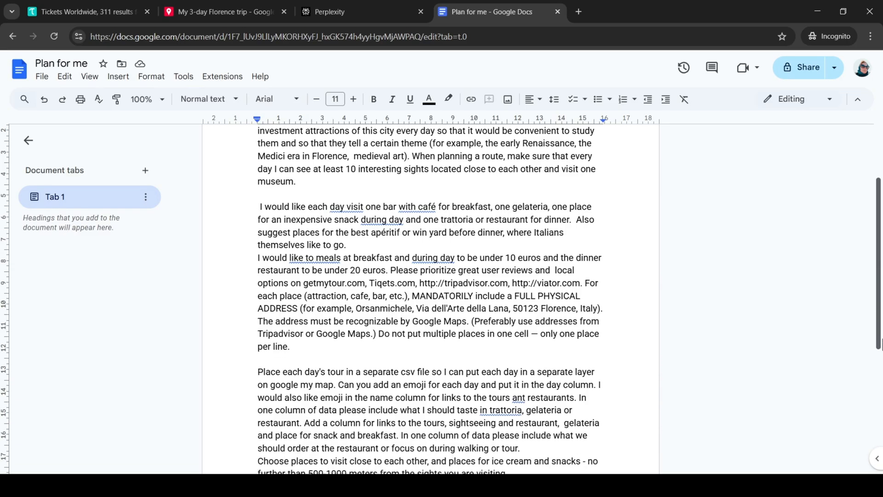
scroll(down, 3)
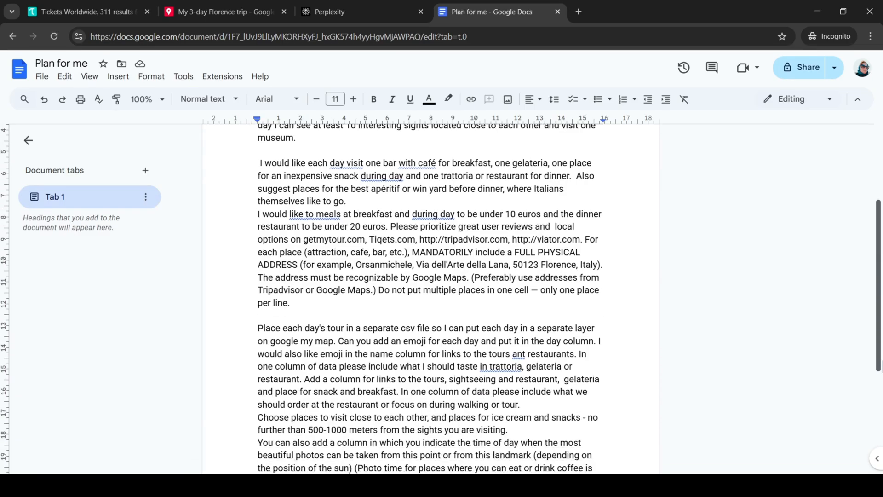
scroll(down, 3)
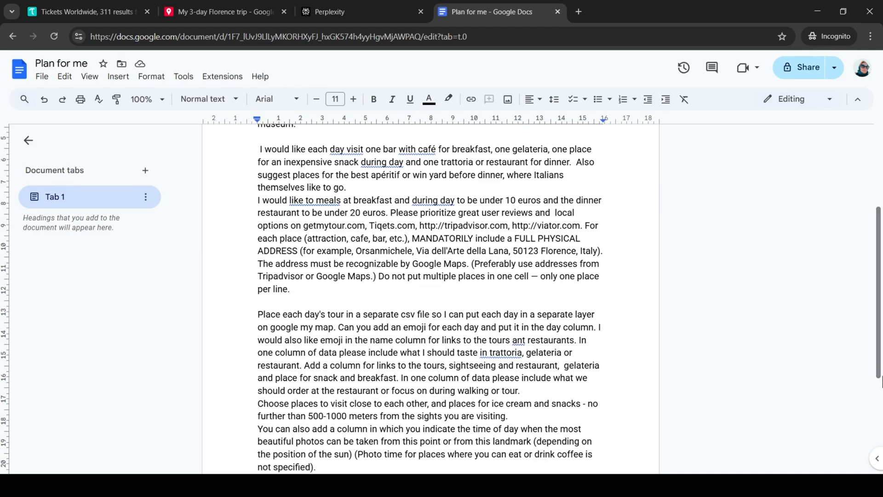
click(361, 11)
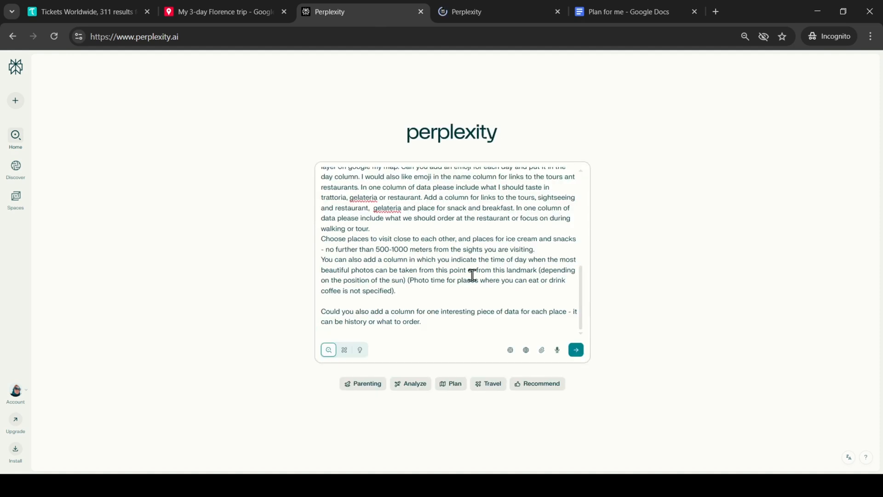
- Review the pasted Florence itinerary prompt and submit it to Perplexity
scroll(up, 3)
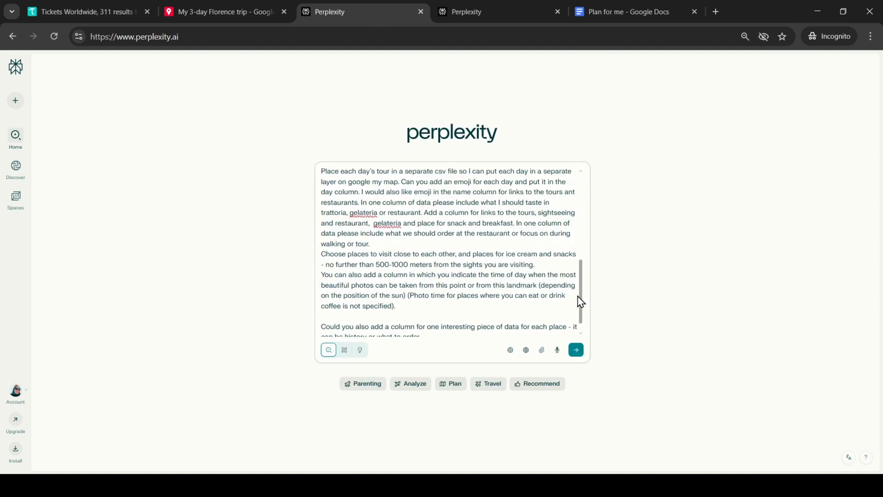
scroll(up, 3)
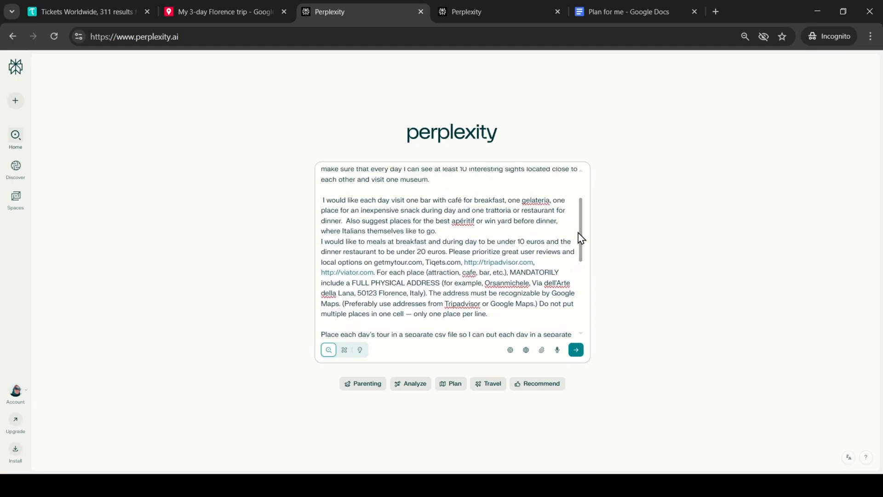
scroll(up, 3)
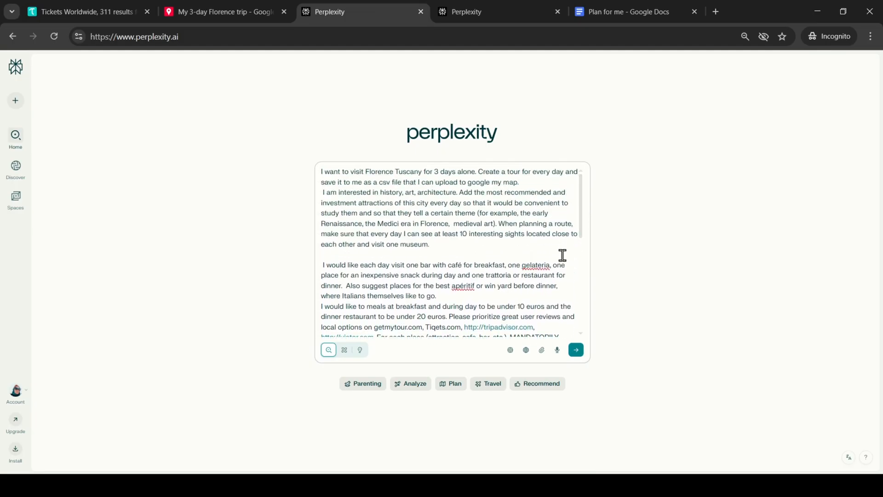
click(576, 349)
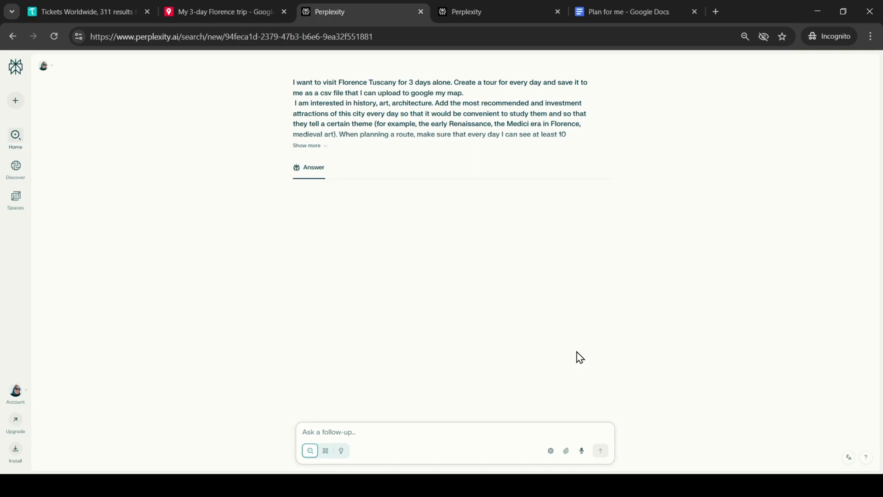
- Read the themed walking-tour answer, scrolling through the Day 1 Early Renaissance table toward Day 2
click(599, 450)
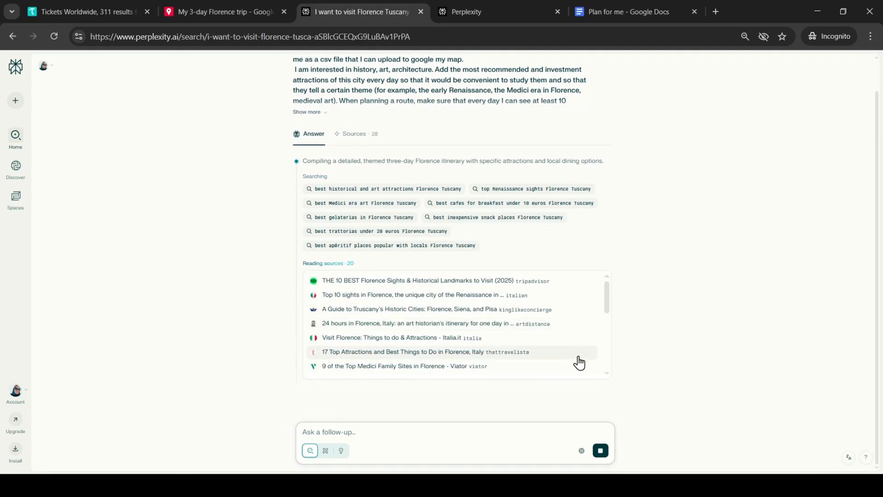
scroll(down, 3)
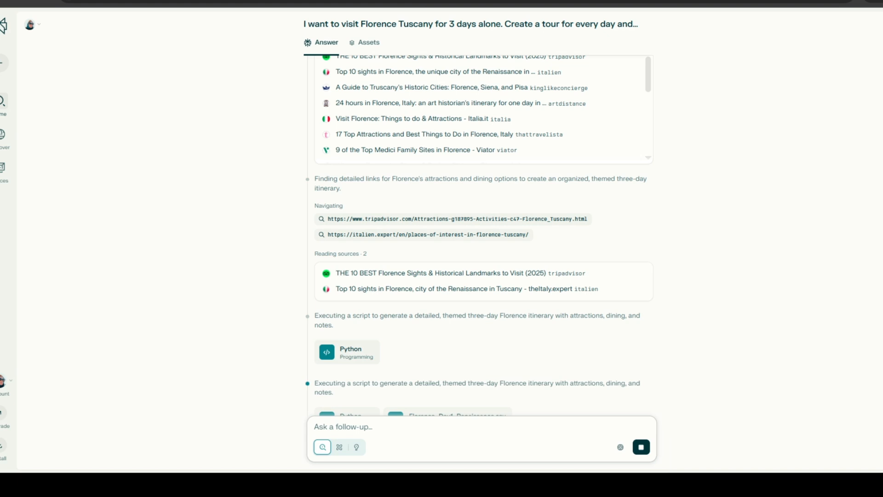
scroll(down, 3)
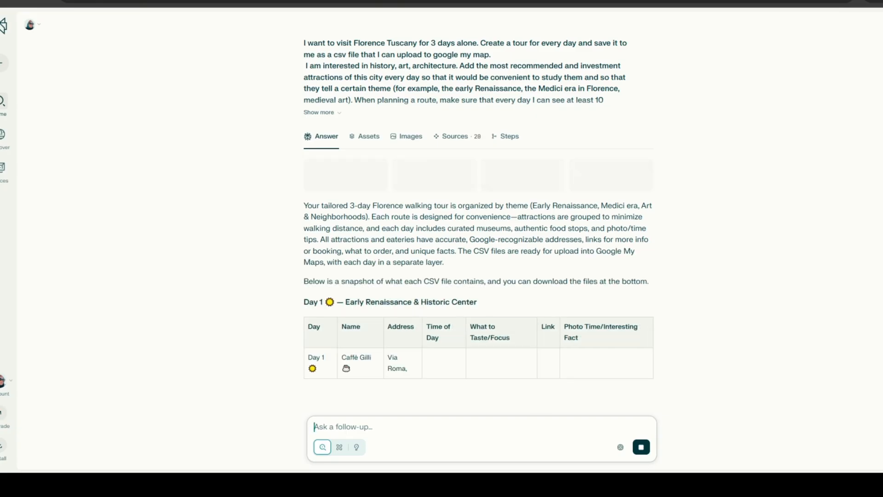
scroll(down, 3)
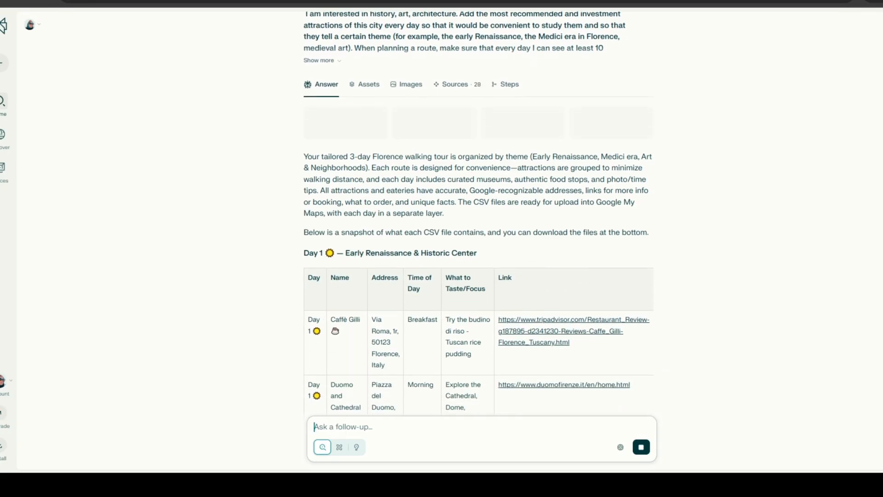
scroll(down, 3)
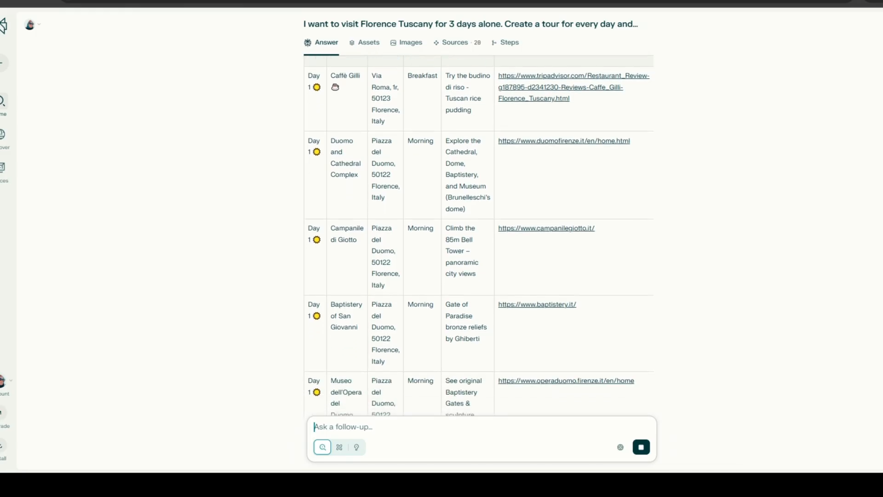
scroll(up, 3)
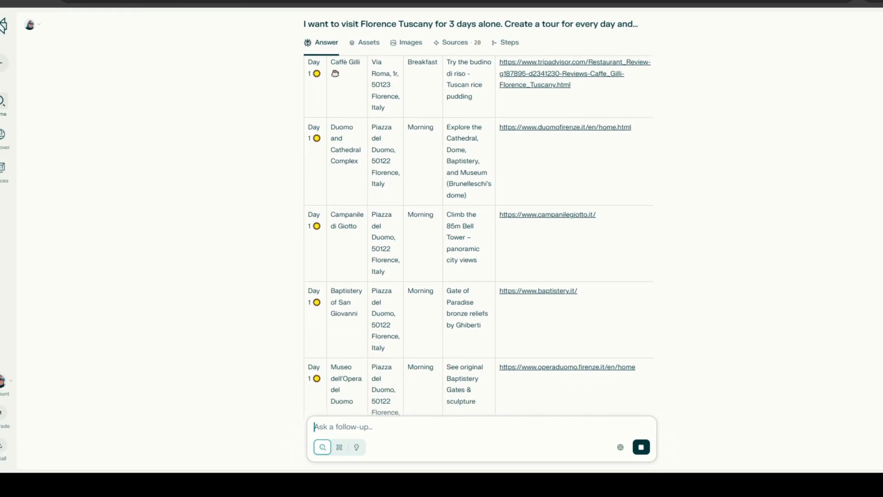
scroll(down, 3)
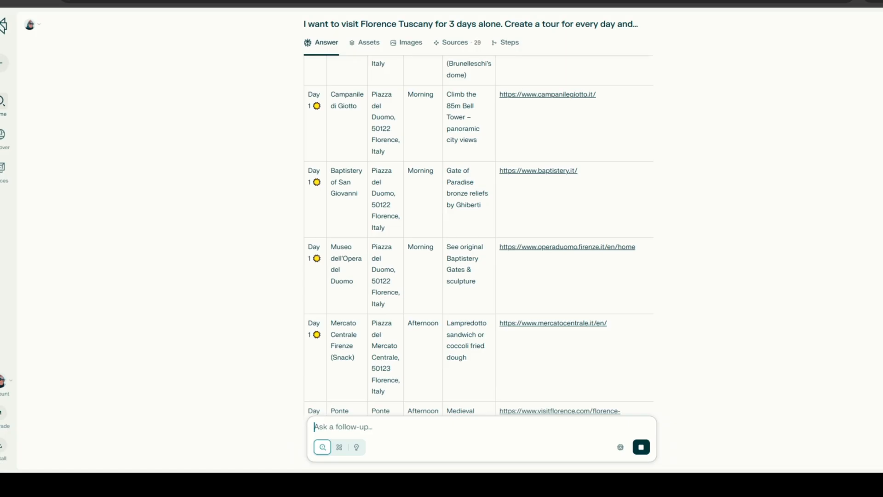
scroll(down, 3)
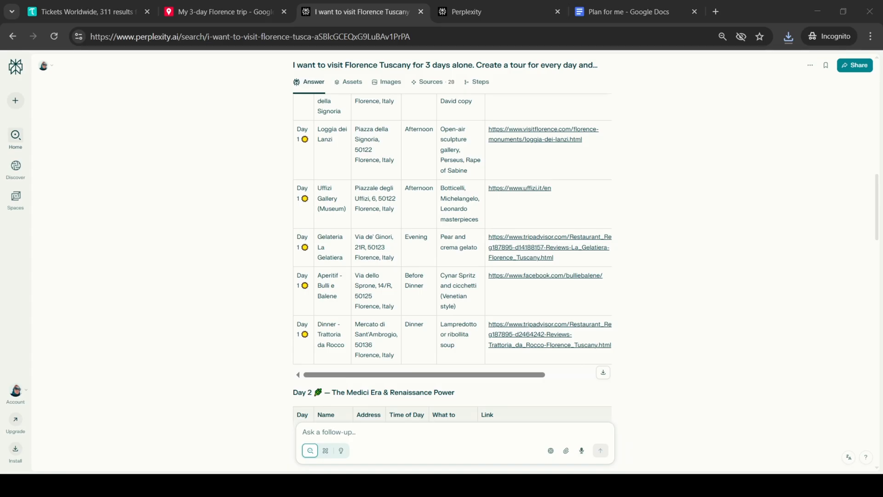
- Create a new blank map from the My Maps page
click(220, 11)
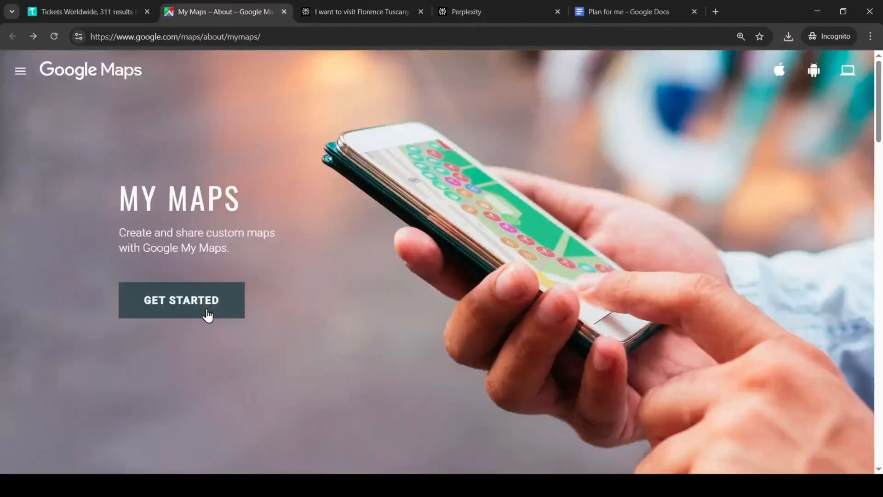
click(181, 299)
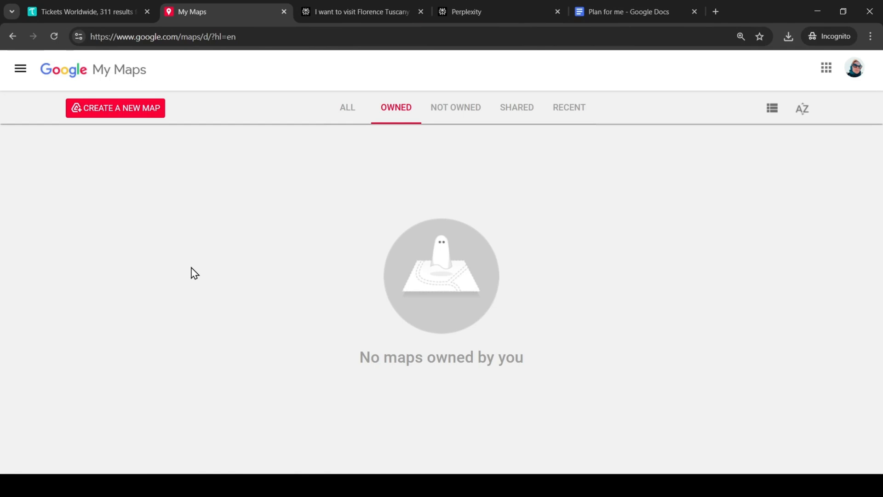
click(115, 108)
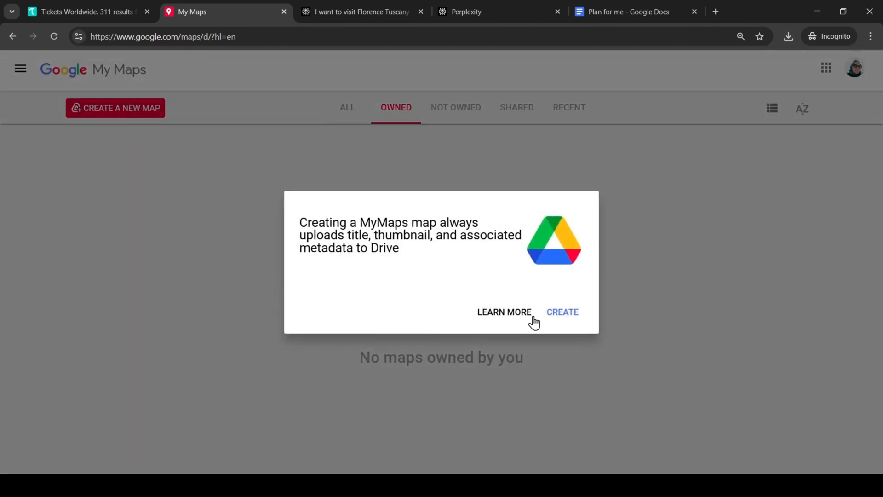
click(562, 312)
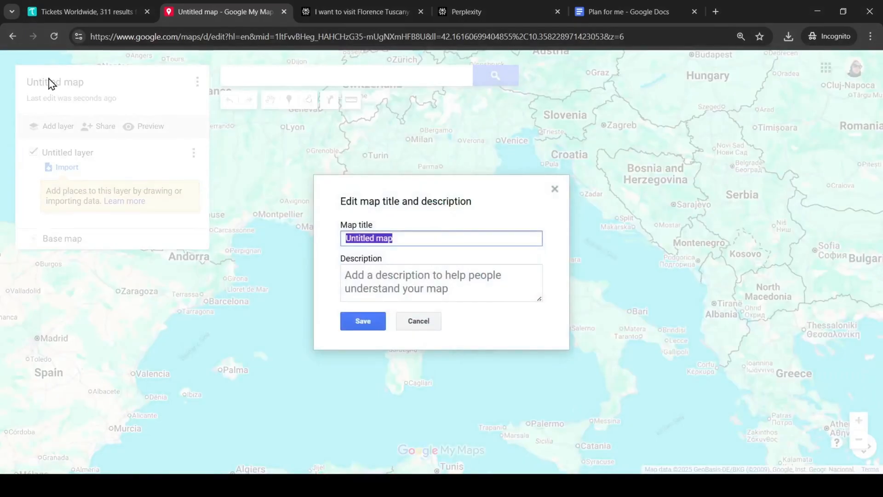
- Title the new map '3-days Florence trip' and save it
text(3-days F)
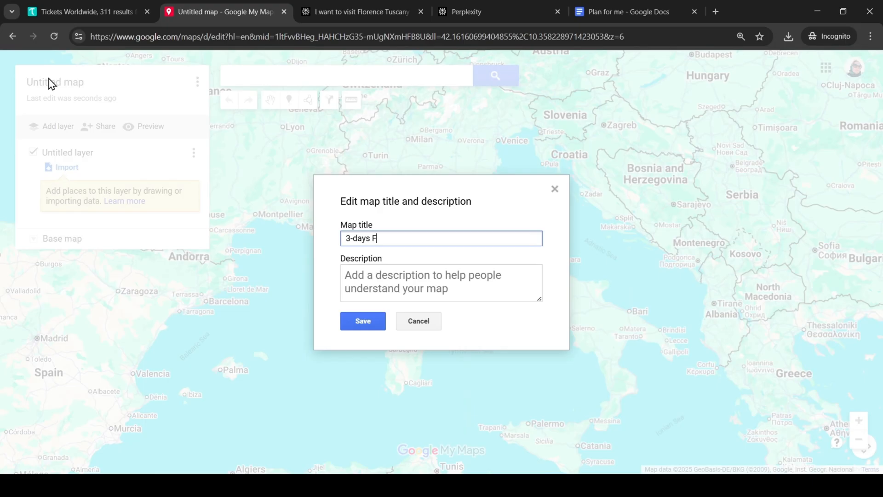
text(lorence)
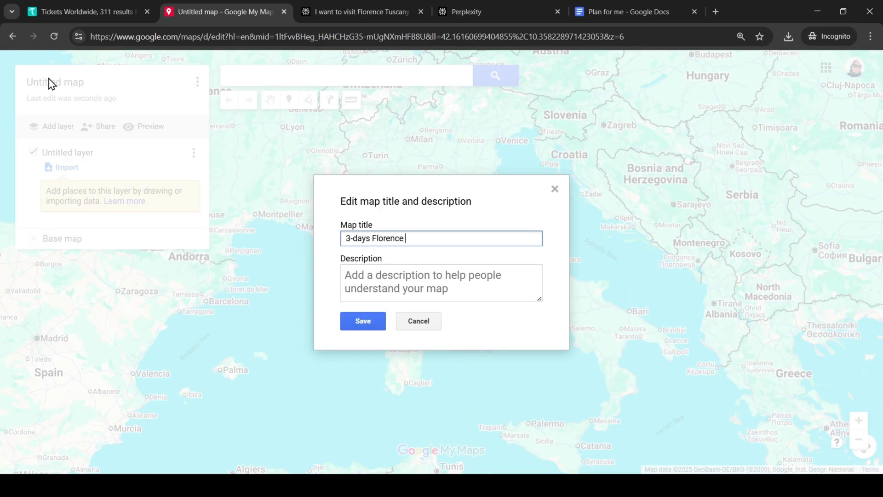
text(trip)
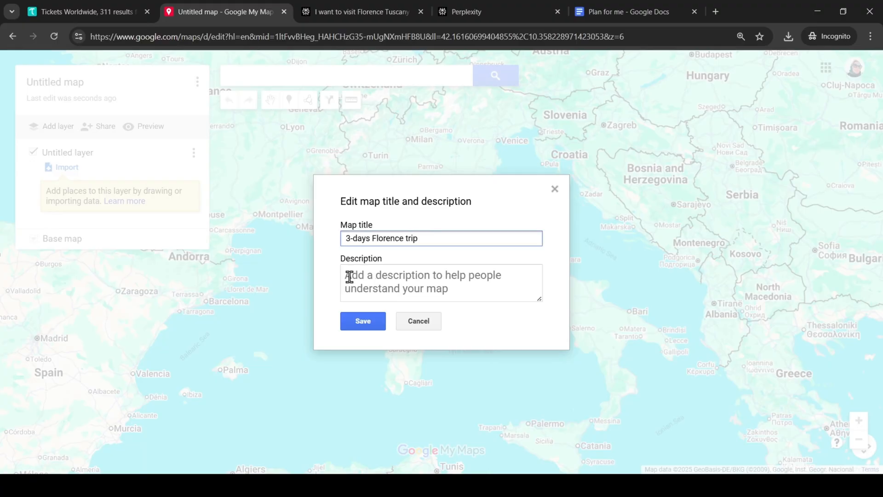
click(363, 321)
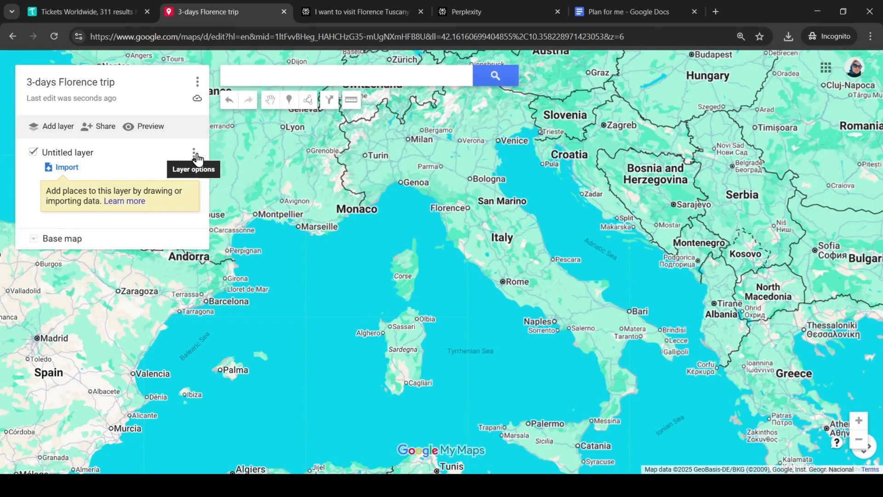
- Rename the untitled layer to 'Day 1'
click(196, 152)
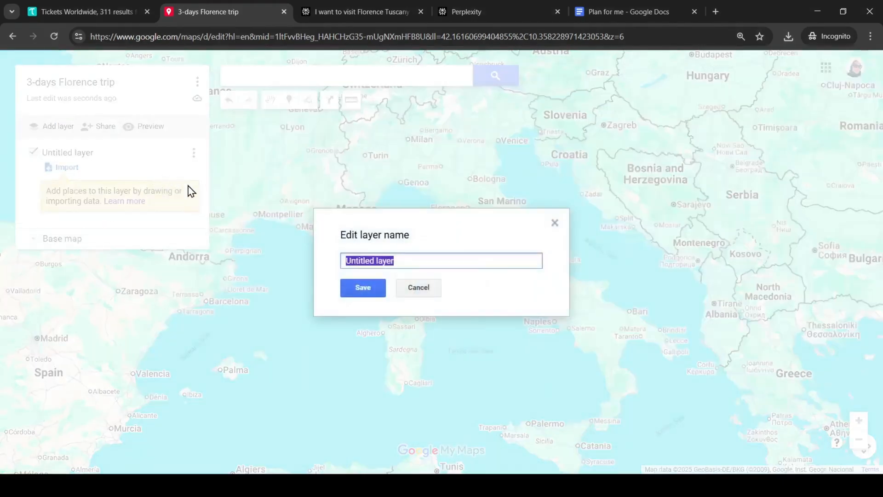
text(Day)
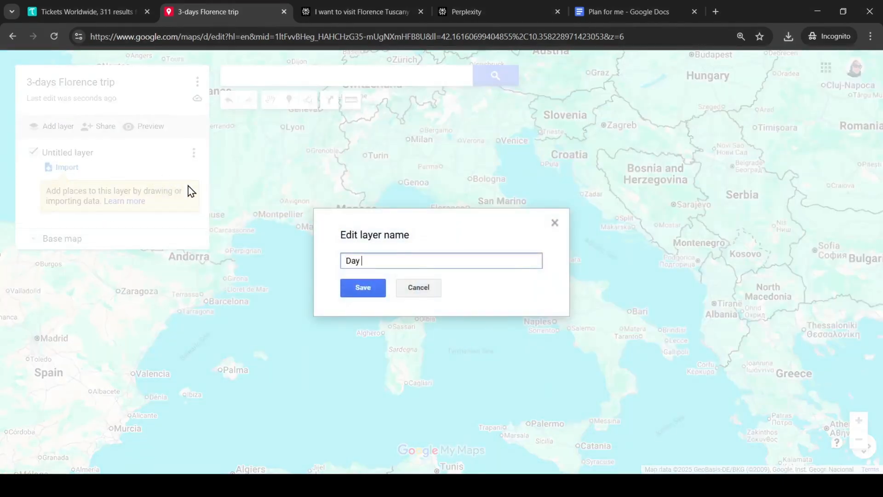
click(363, 287)
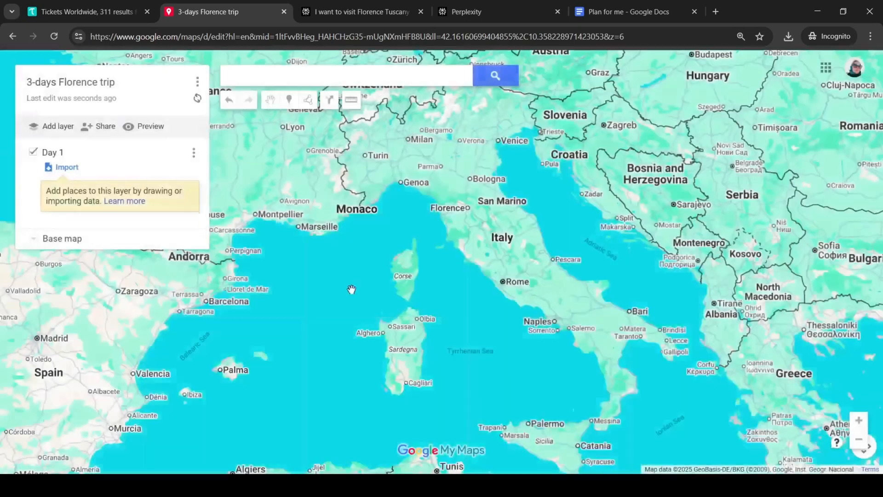
mouse_move(66, 167)
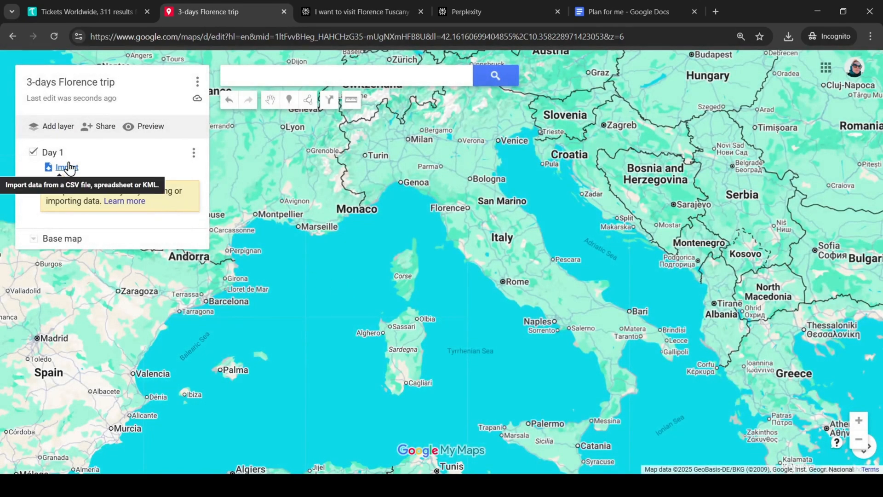
- Import the trip place file, positioning and titling markers by the Name column
click(67, 166)
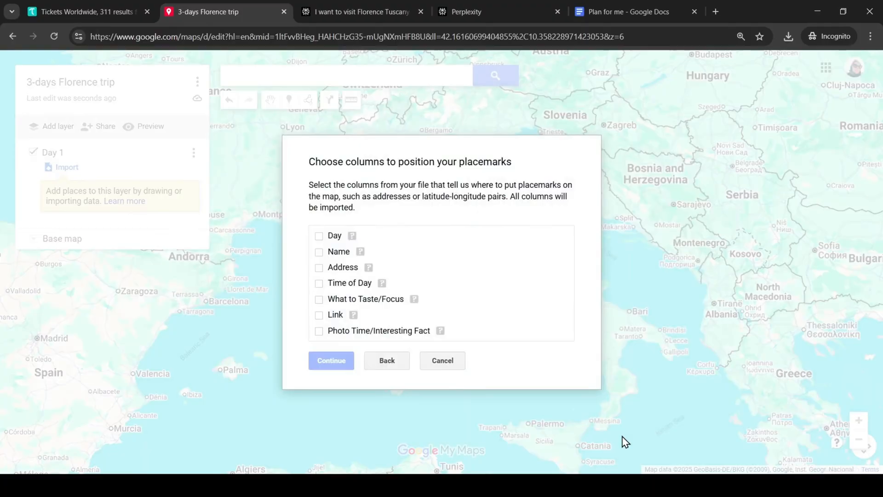
click(319, 251)
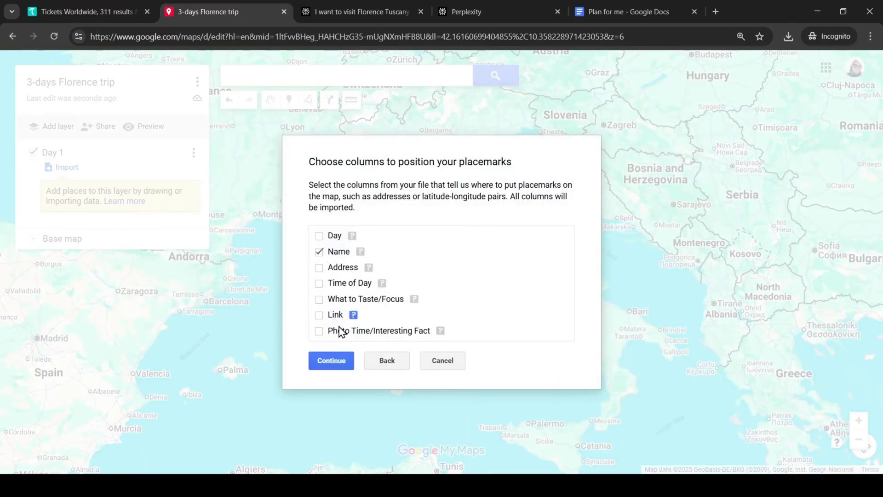
click(331, 360)
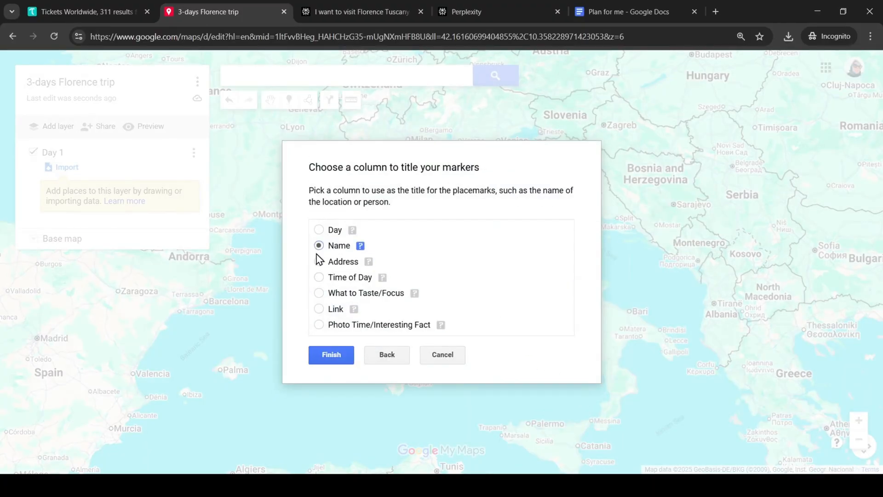
click(331, 354)
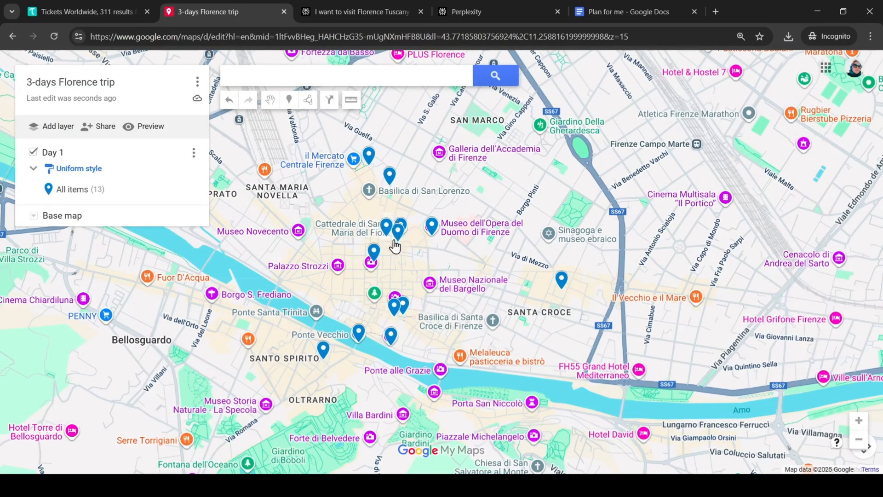
- Group Day 1 places by the Day column, label them by Name, and use a light base map
click(33, 169)
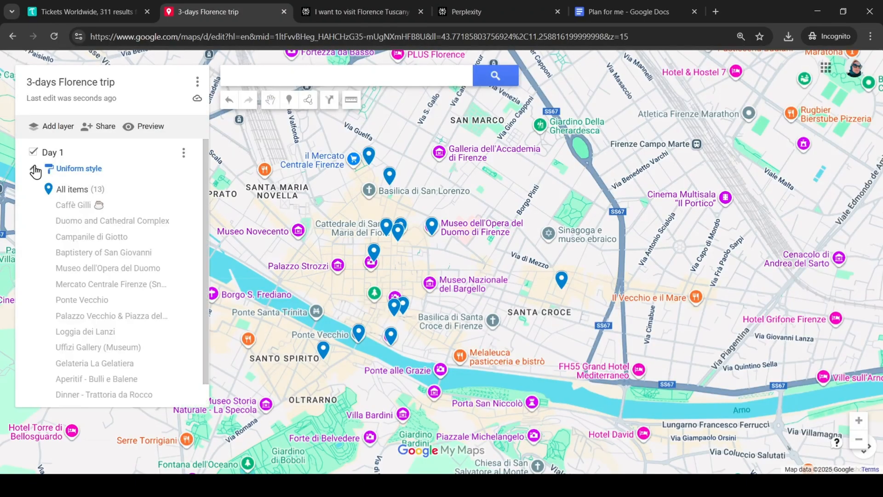
click(77, 168)
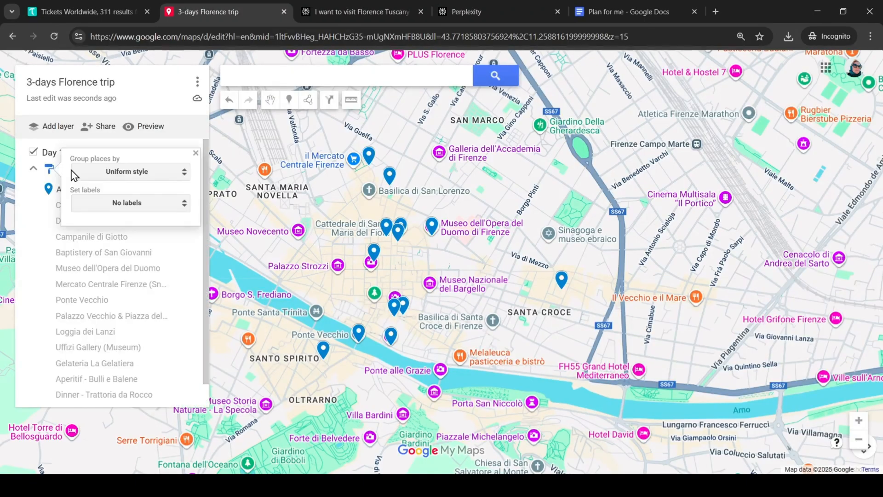
click(130, 171)
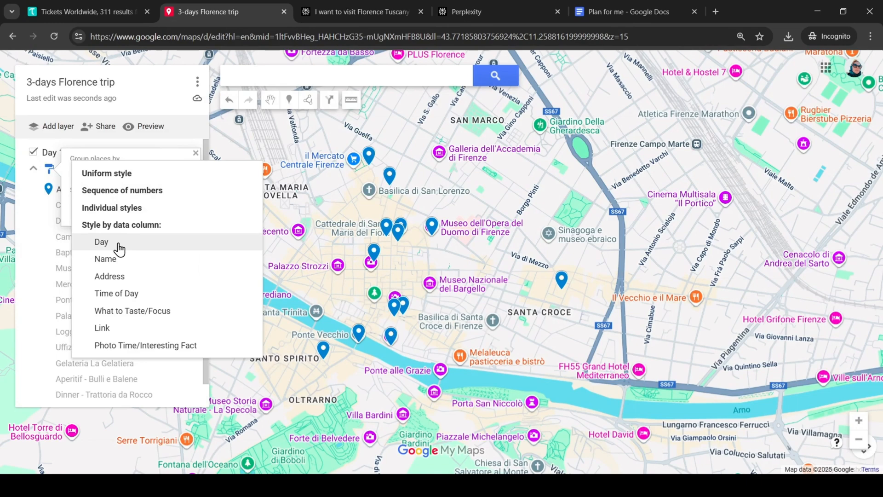
click(100, 241)
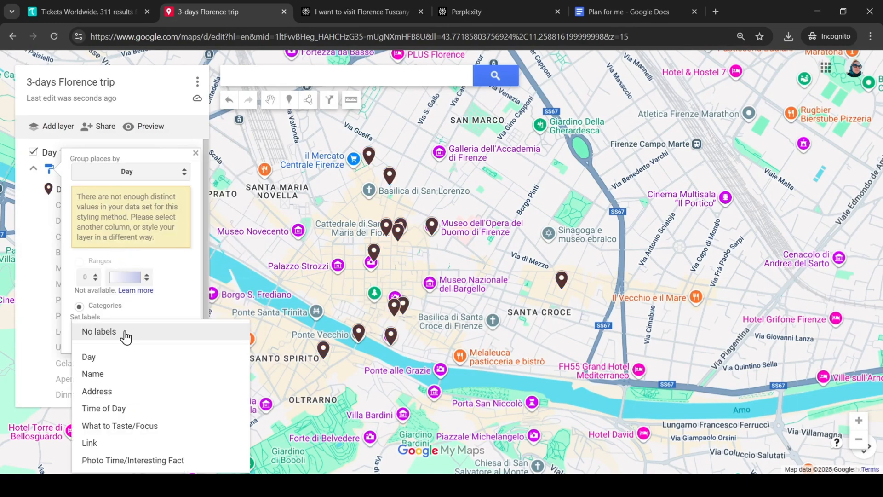
mouse_move(103, 373)
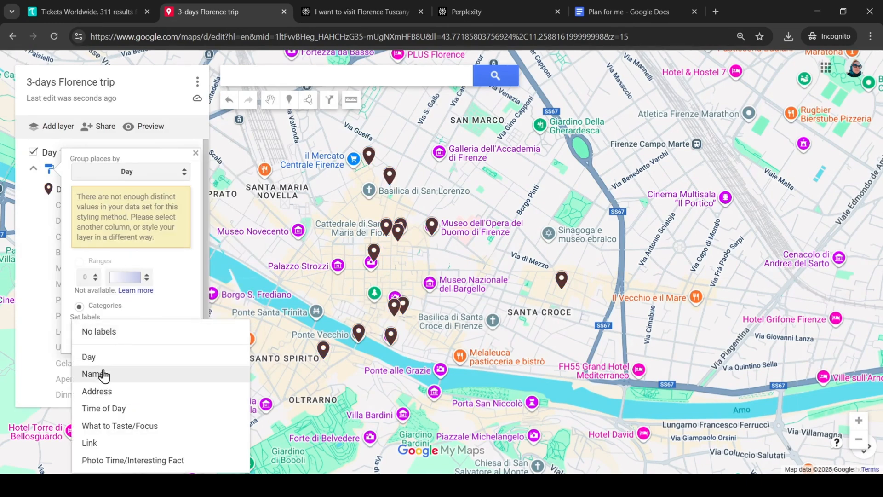
click(95, 373)
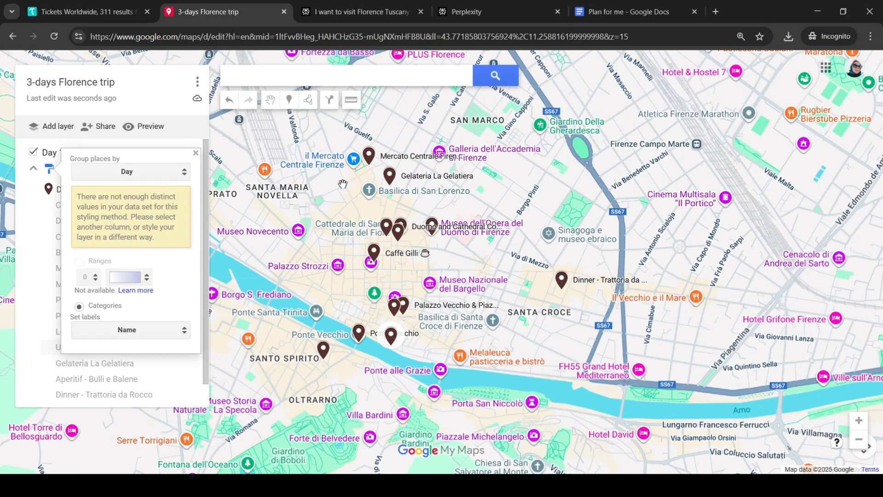
click(196, 153)
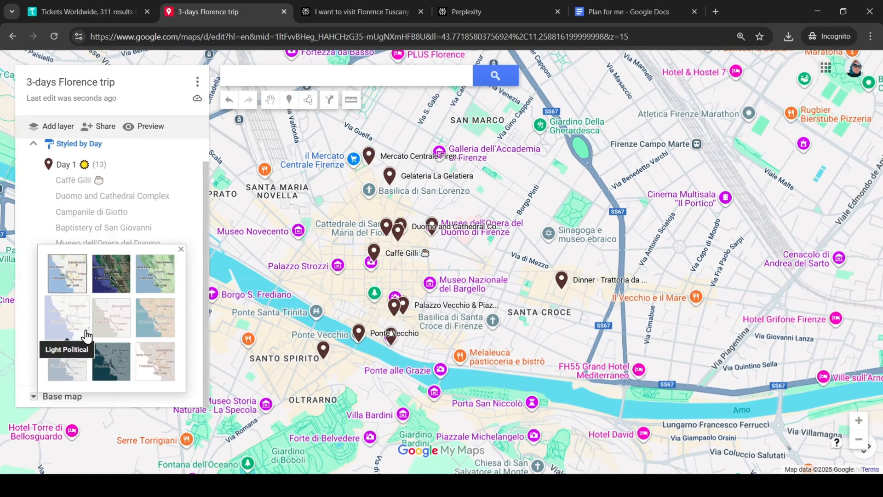
click(111, 360)
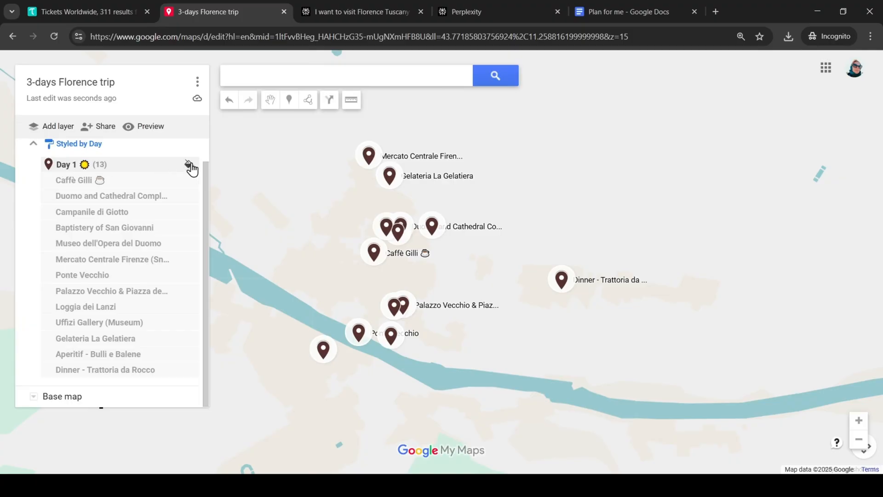
- Color the Day 1 markers orange, trying a star icon before settling on pins
click(188, 164)
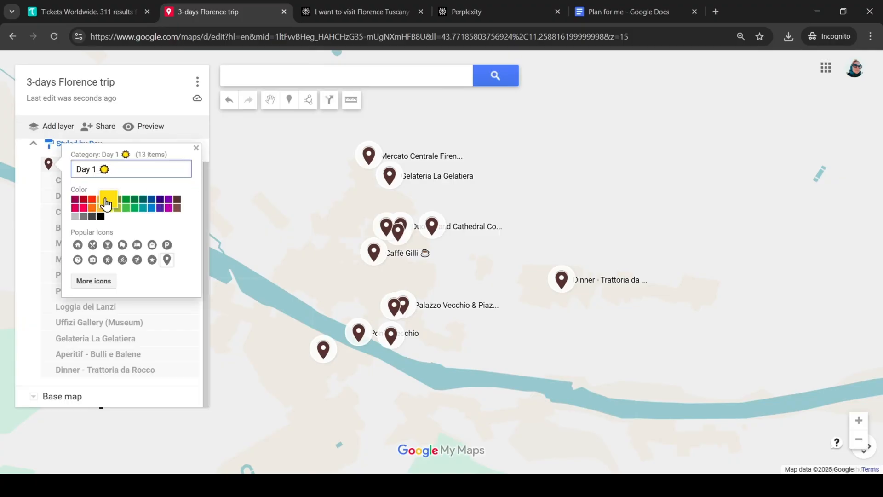
click(100, 199)
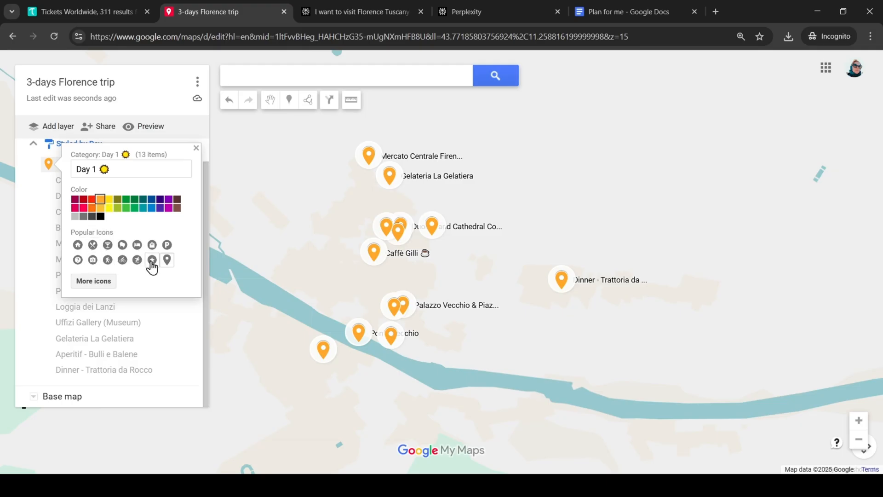
click(151, 260)
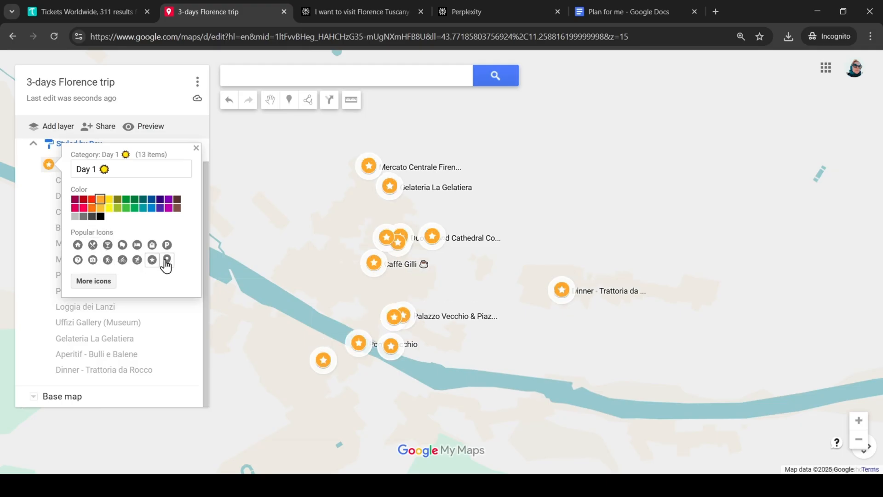
click(166, 259)
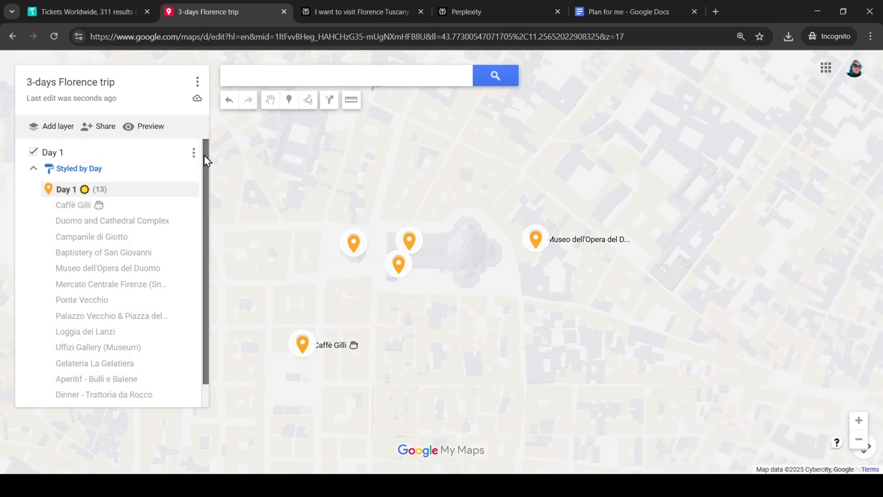
- Search web images for 'Duomo Florence' and attach a cathedral dome photo to the Duomo place
click(409, 240)
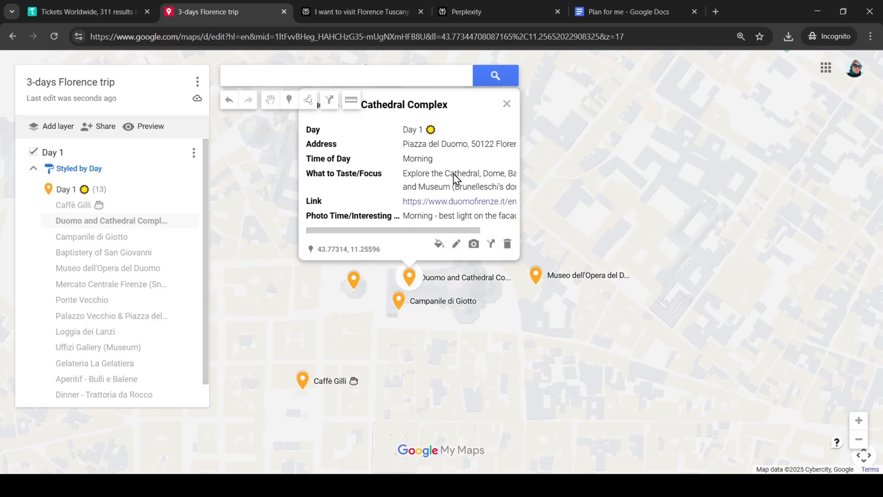
mouse_move(473, 244)
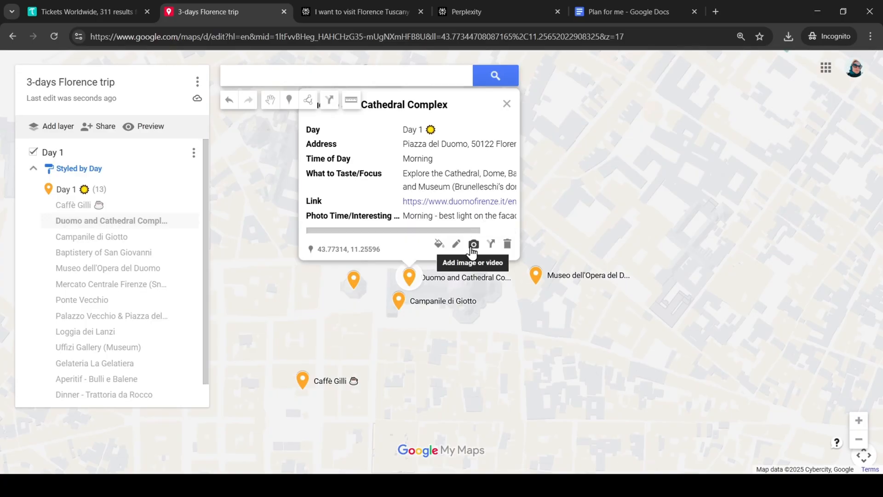
click(473, 243)
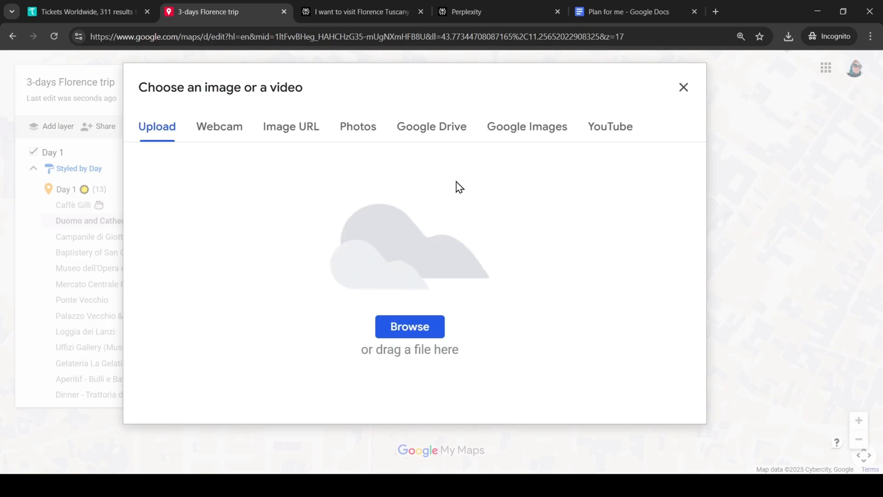
click(526, 126)
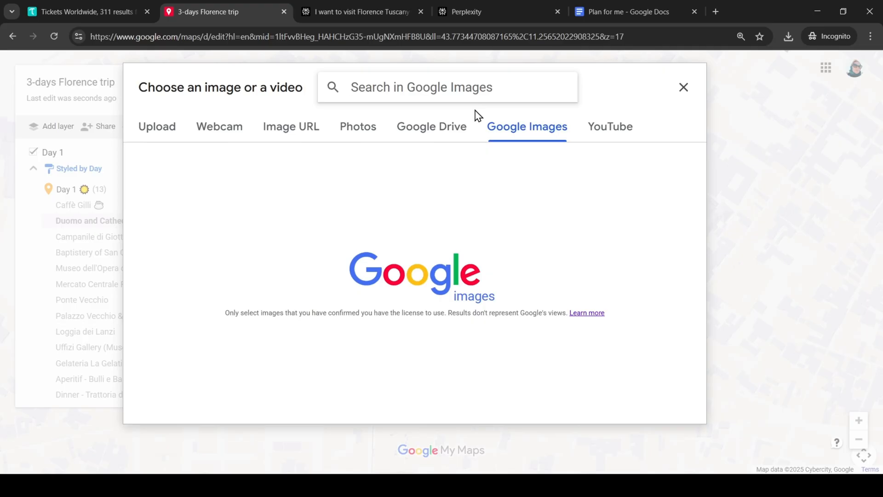
text(Duomo Flore)
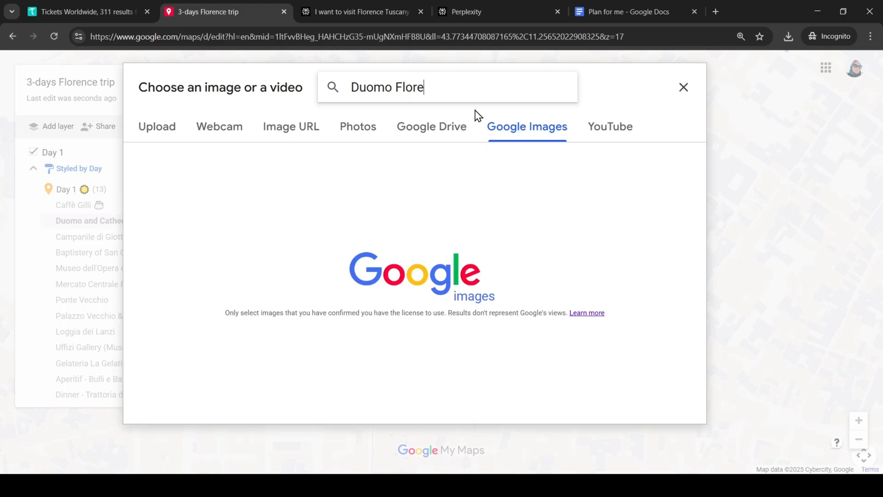
key(Return)
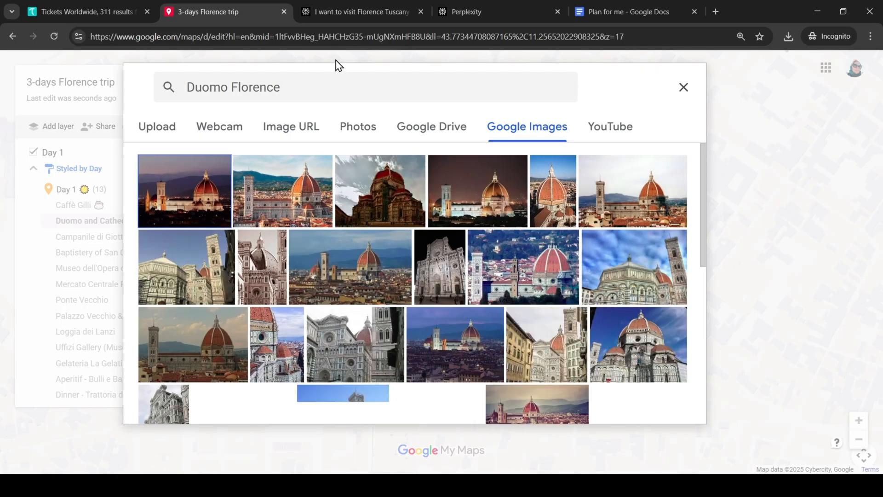
click(282, 191)
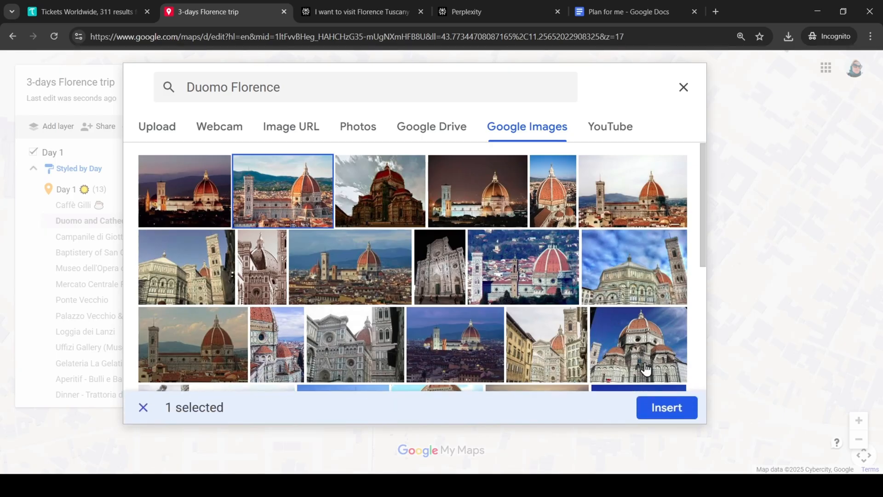
click(666, 407)
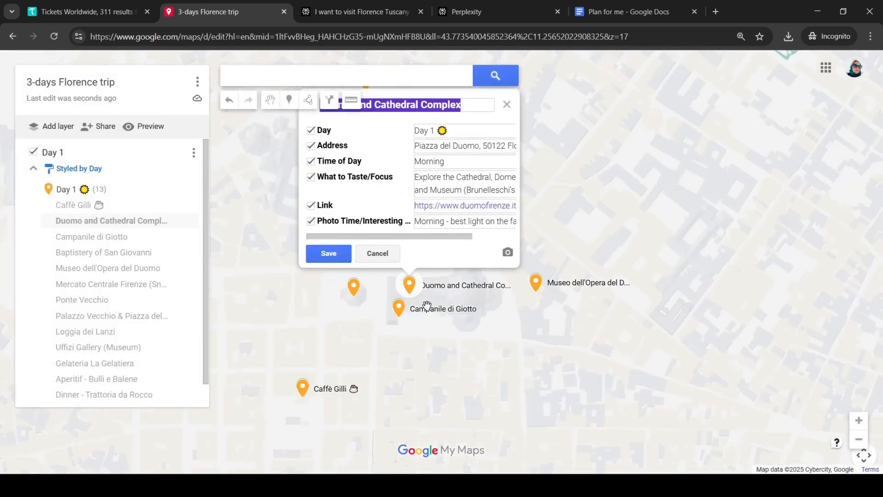
click(328, 253)
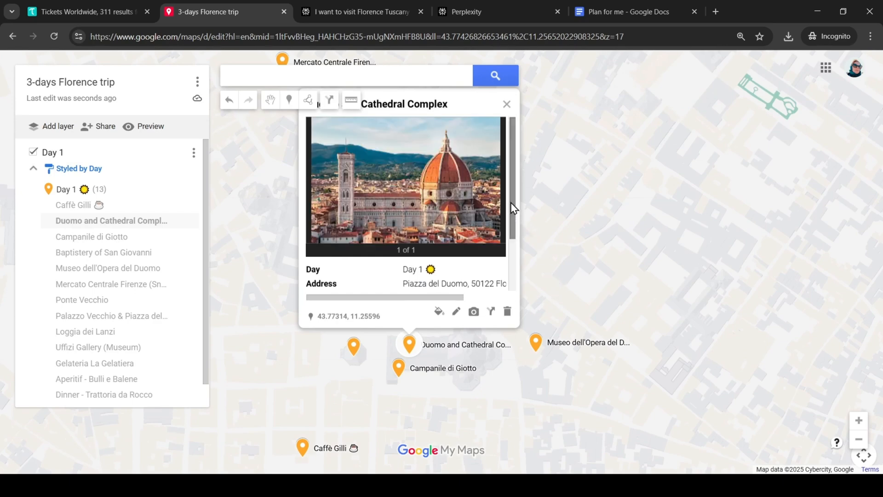
- Scroll the Duomo info window, then open the Day 1 layer's options menu
scroll(down, 3)
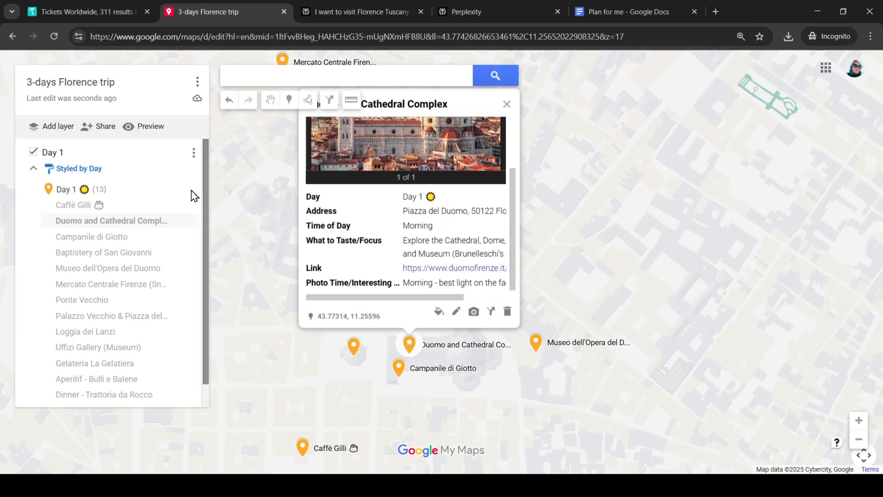
mouse_move(187, 153)
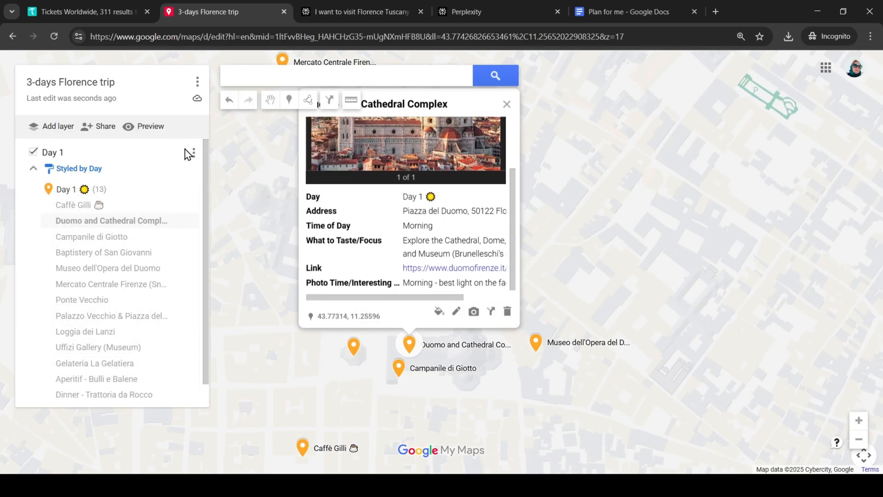
click(193, 152)
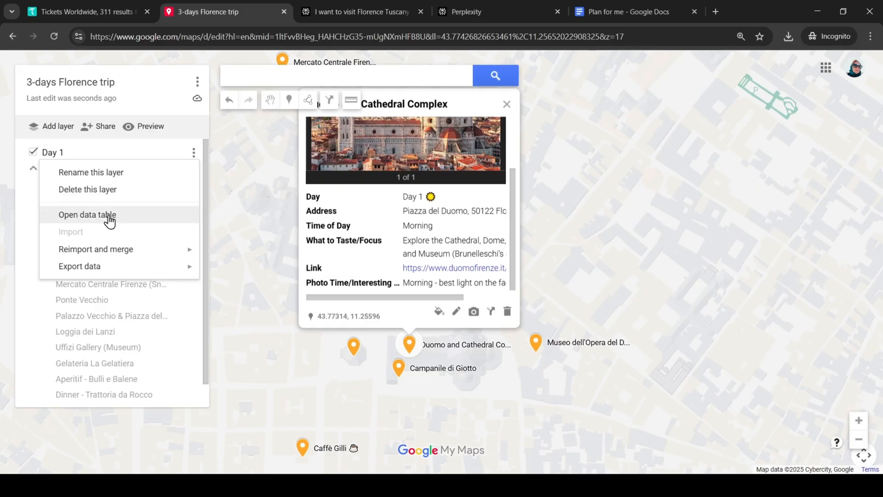
- Open the Day 1 data table, scroll across its columns and 13 rows, then close it
click(87, 215)
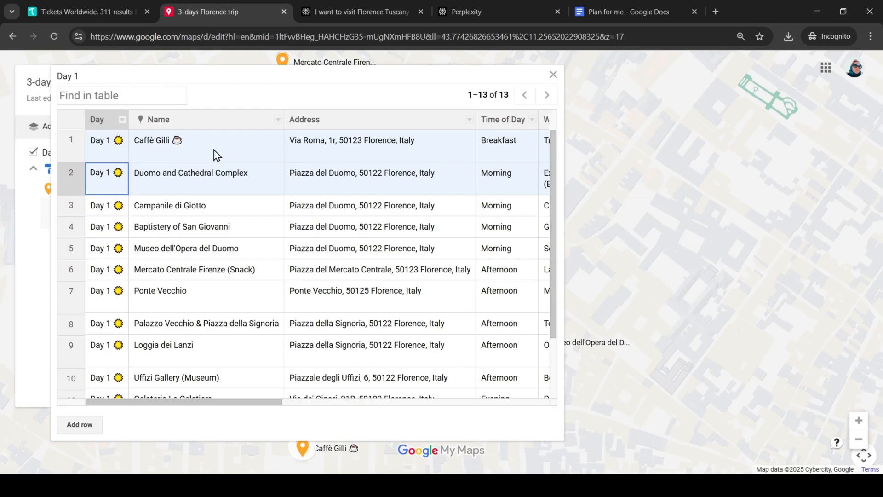
mouse_move(472, 148)
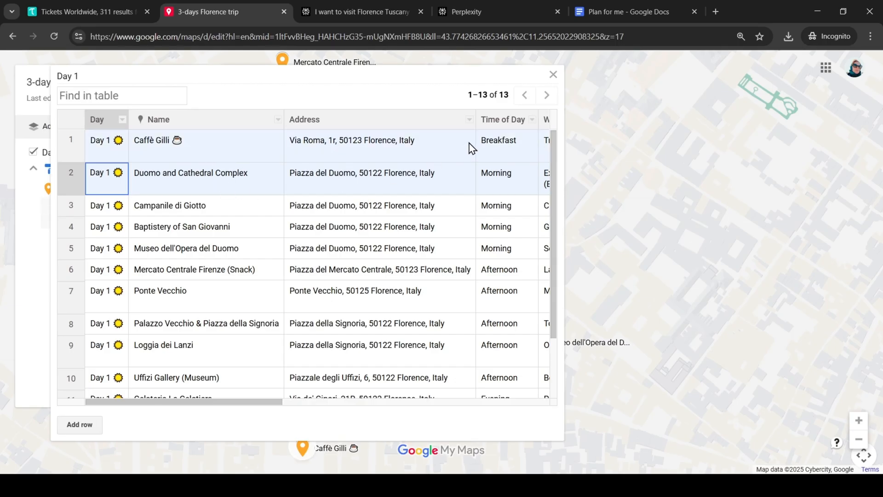
mouse_move(506, 269)
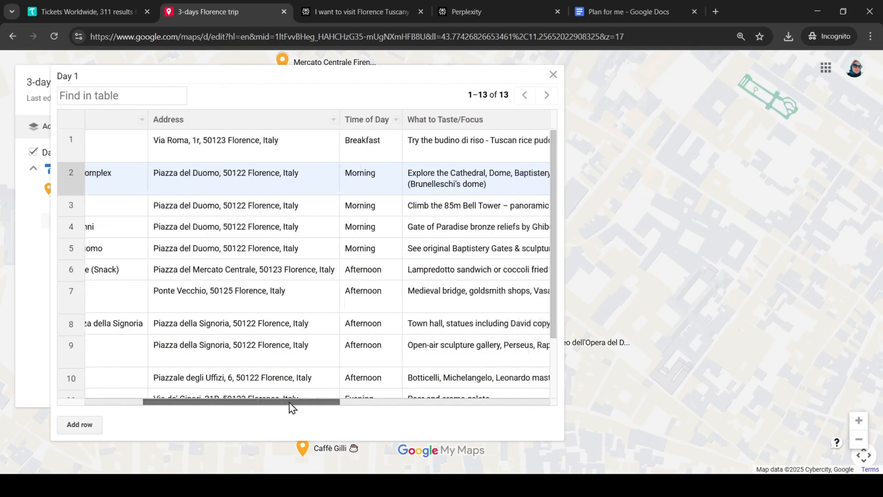
scroll(right, 3)
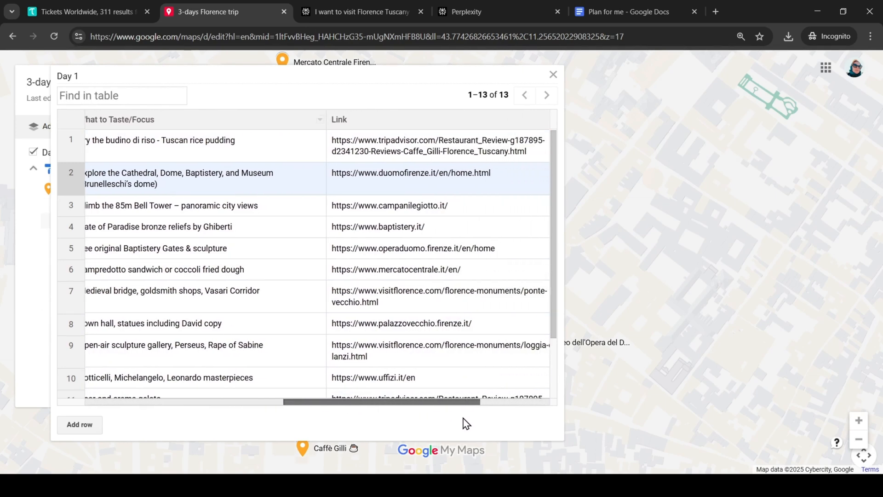
scroll(right, 3)
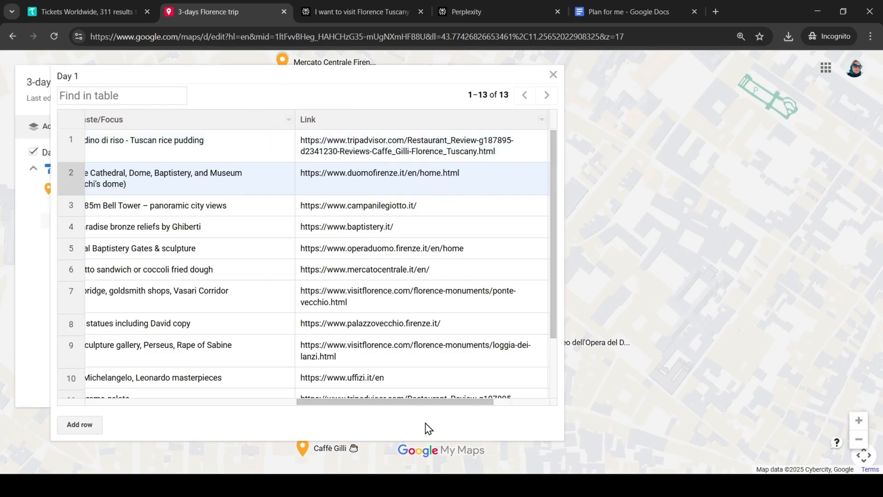
scroll(right, 3)
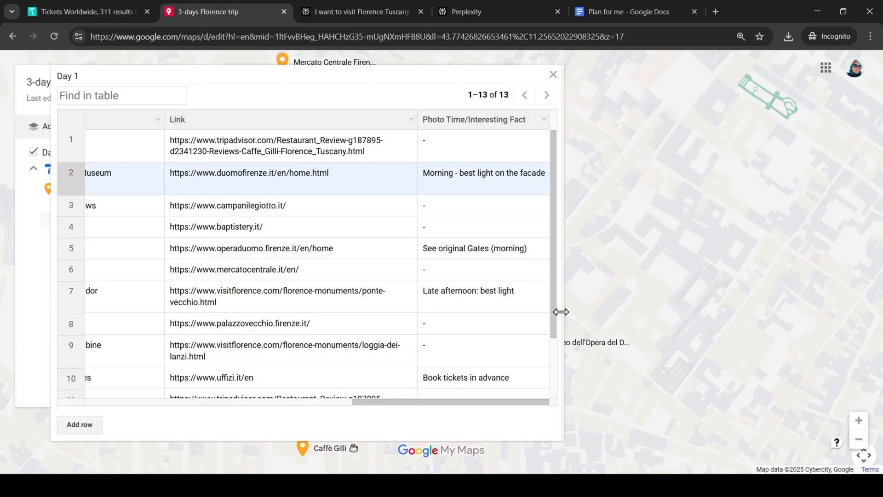
scroll(down, 3)
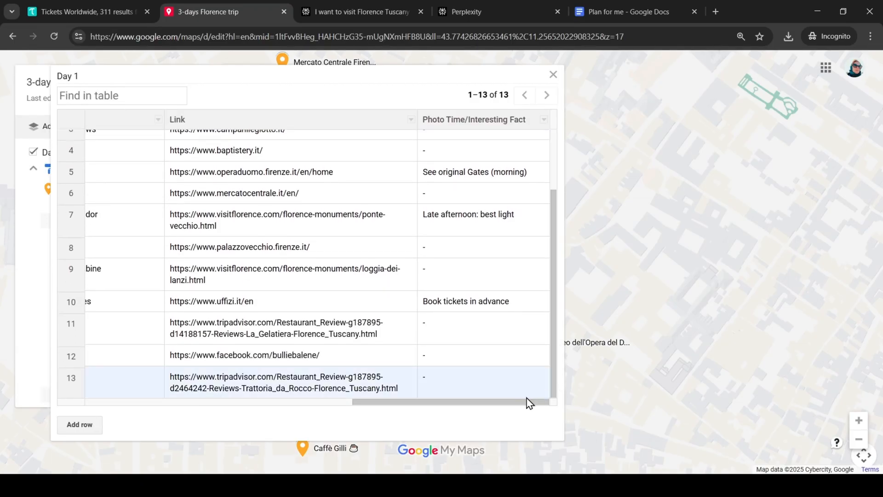
scroll(right, 3)
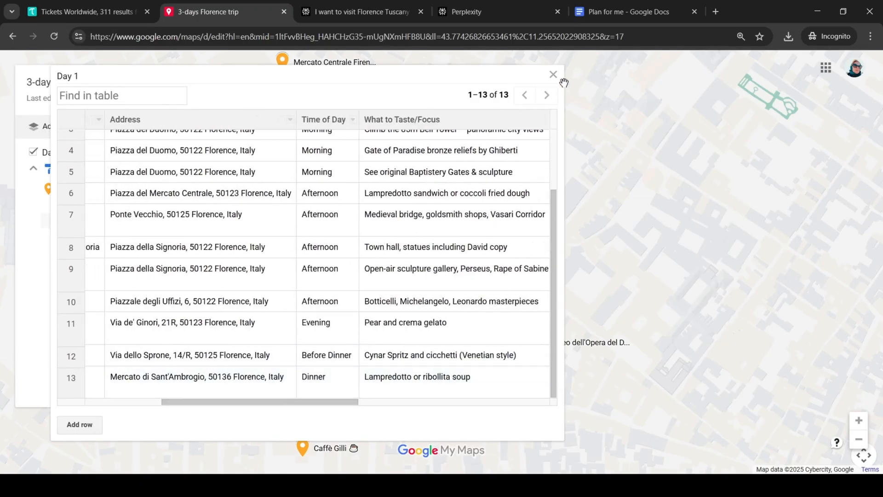
click(553, 73)
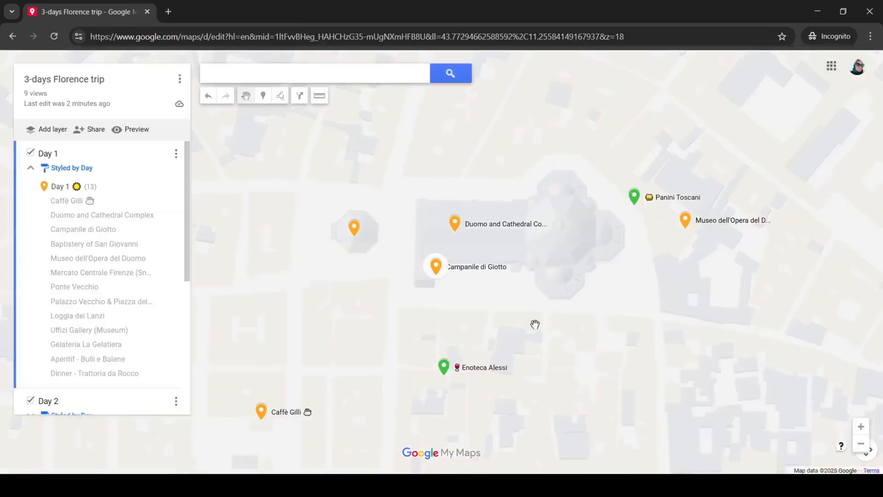
mouse_move(140, 228)
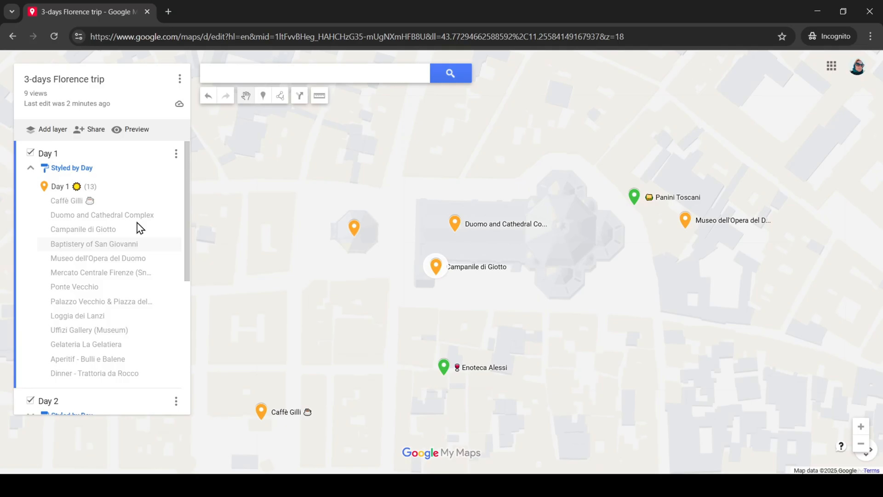
- Scroll the layer panel to reach the Day 1 and Day 2 layer checkboxes
scroll(down, 3)
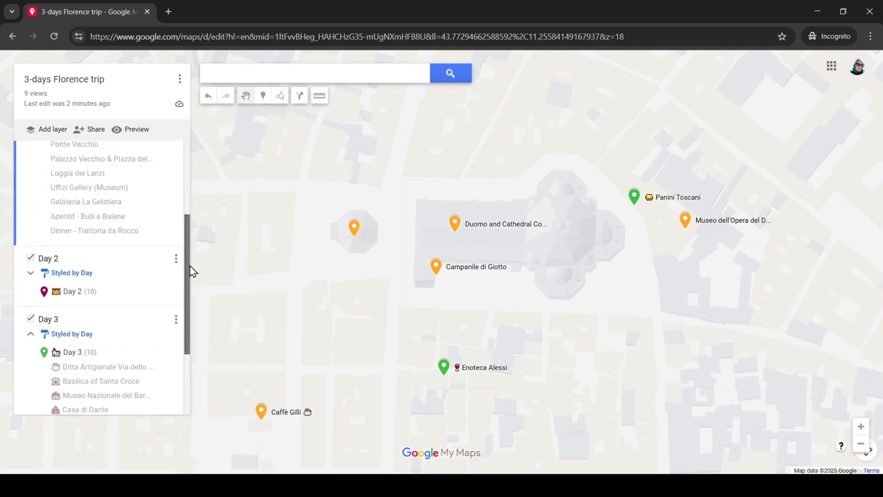
scroll(down, 3)
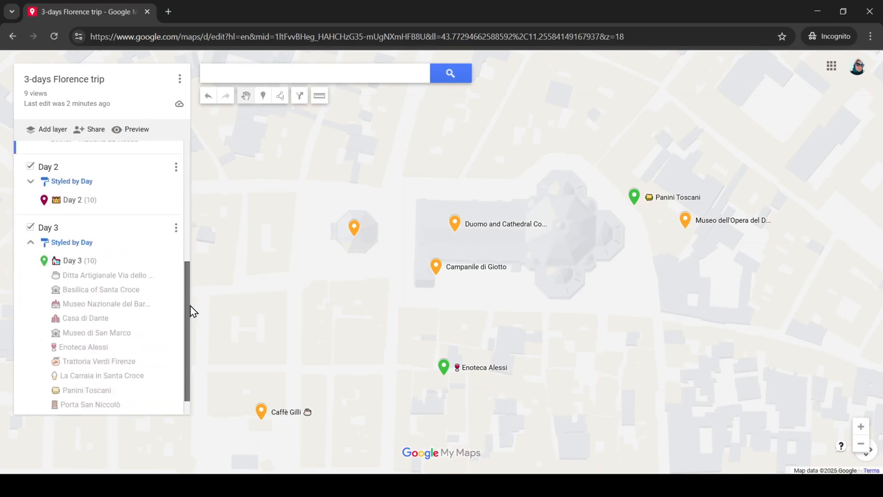
scroll(up, 3)
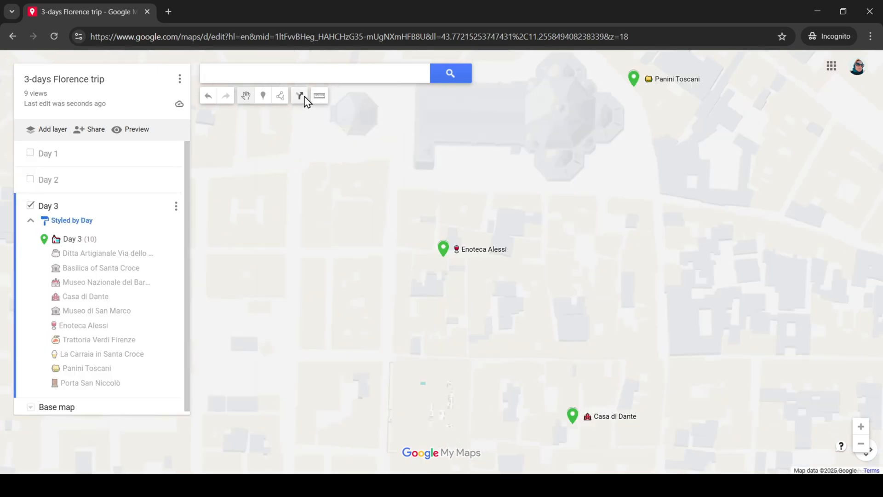
mouse_move(319, 95)
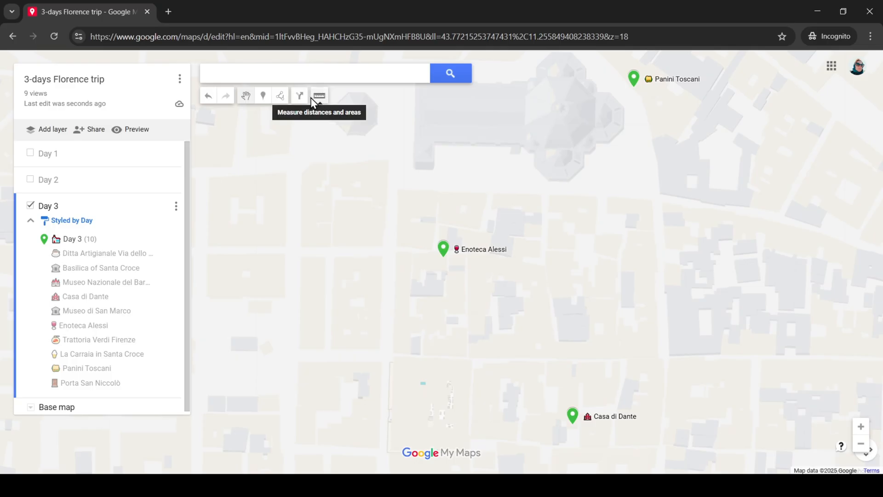
- Search 'Gelateria' and add Gelateria La Carraia from the results to the map
click(314, 73)
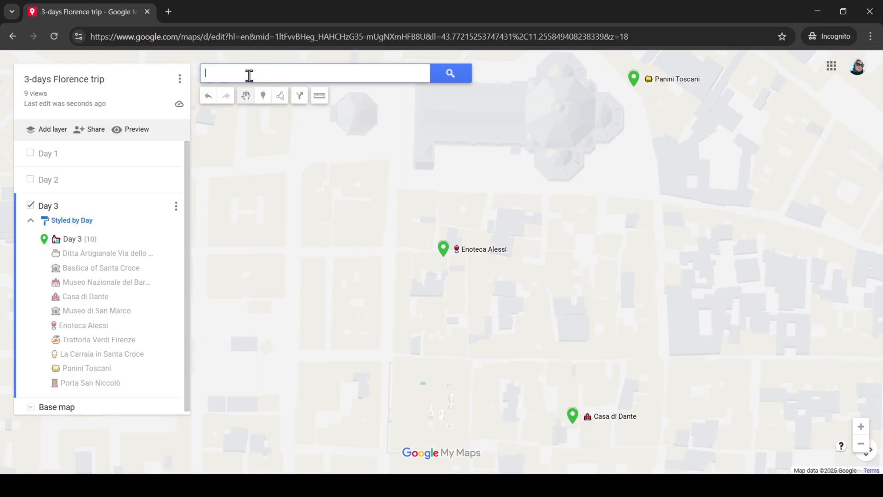
text(Gelate)
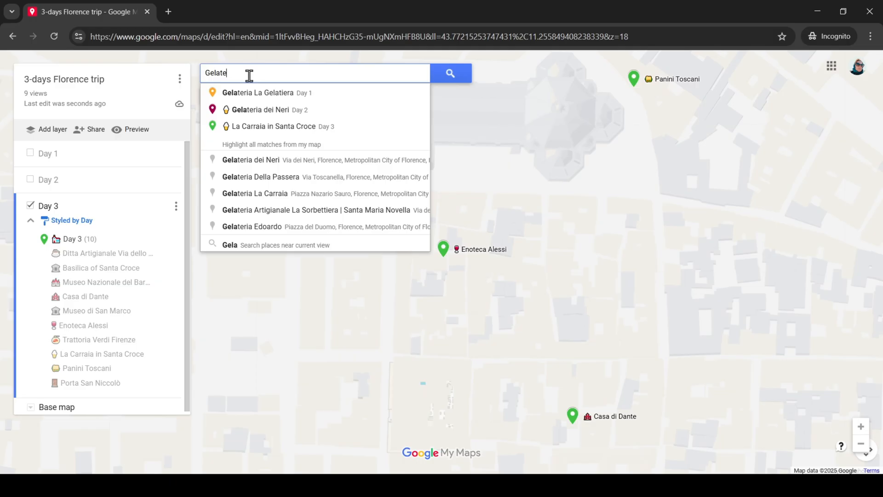
text(ria)
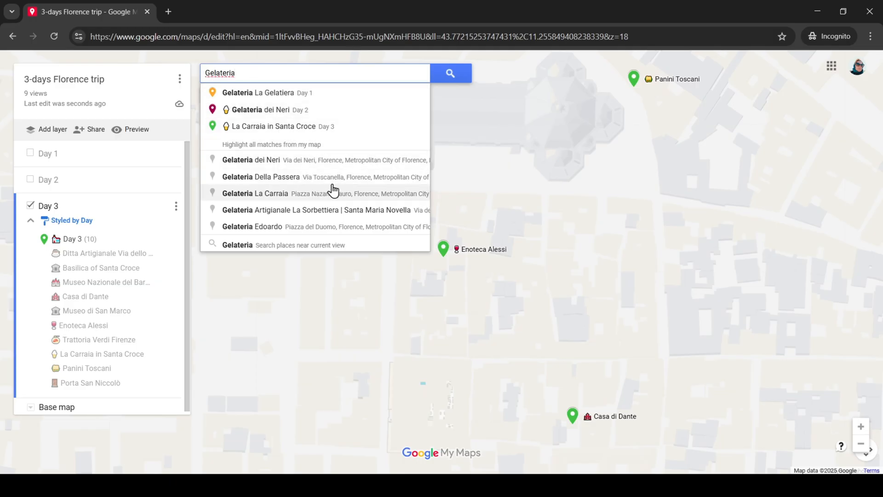
click(255, 193)
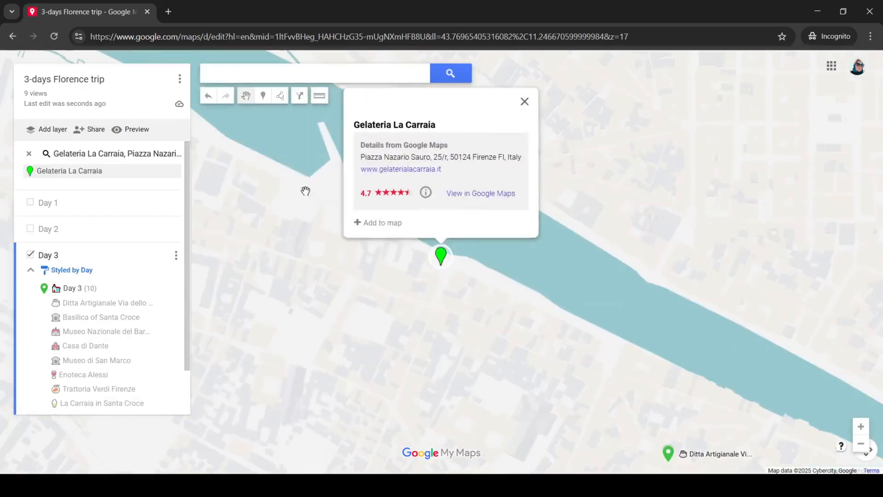
mouse_move(409, 228)
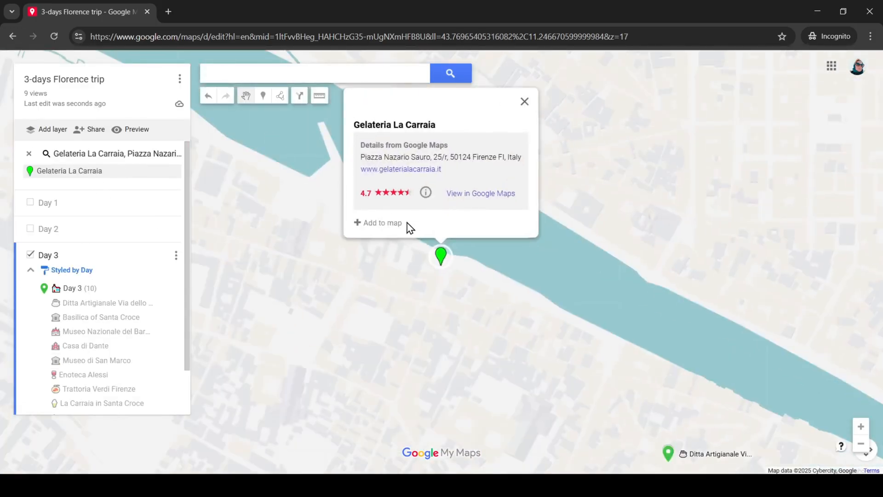
click(376, 223)
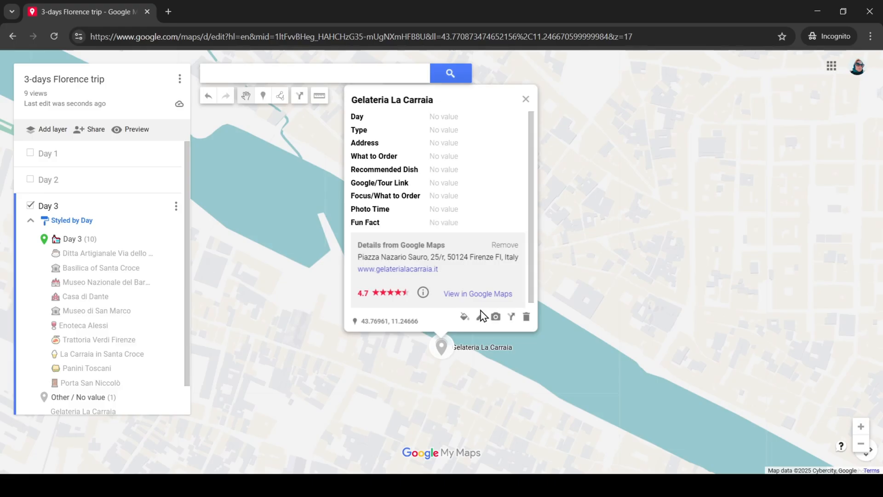
- Style the Gelateria La Carraia marker with the ice cream icon and a green colour
click(464, 316)
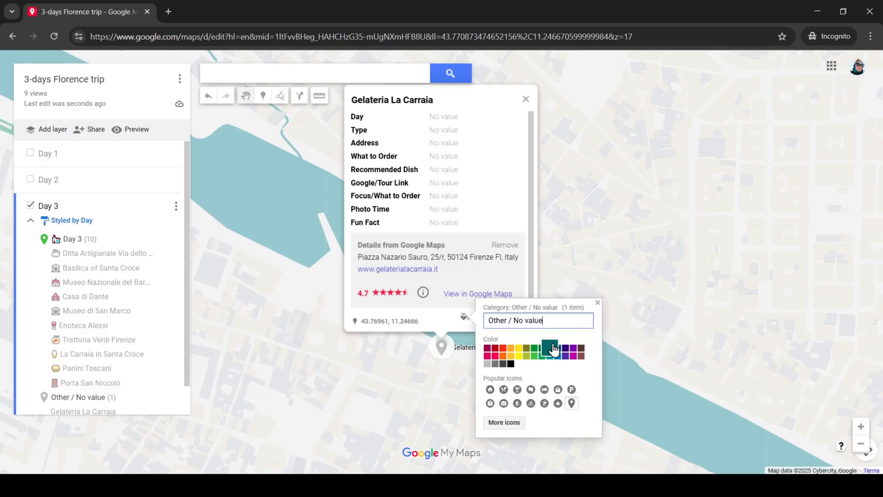
click(502, 422)
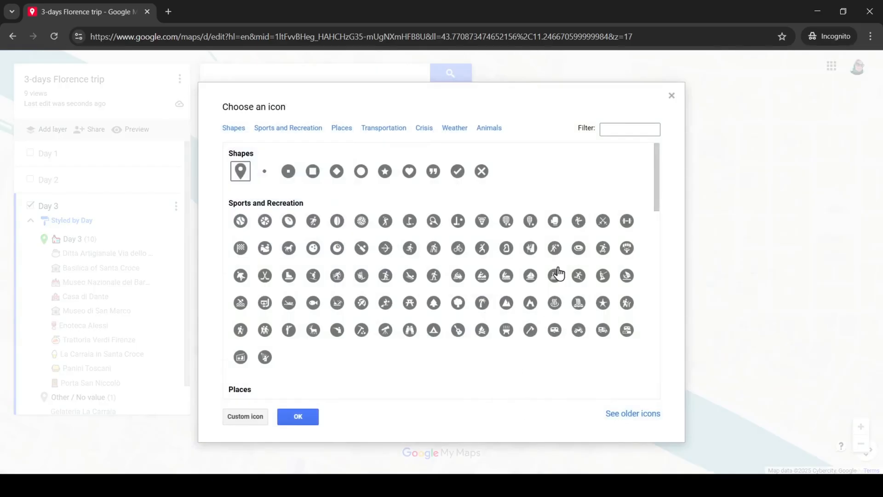
text(ic)
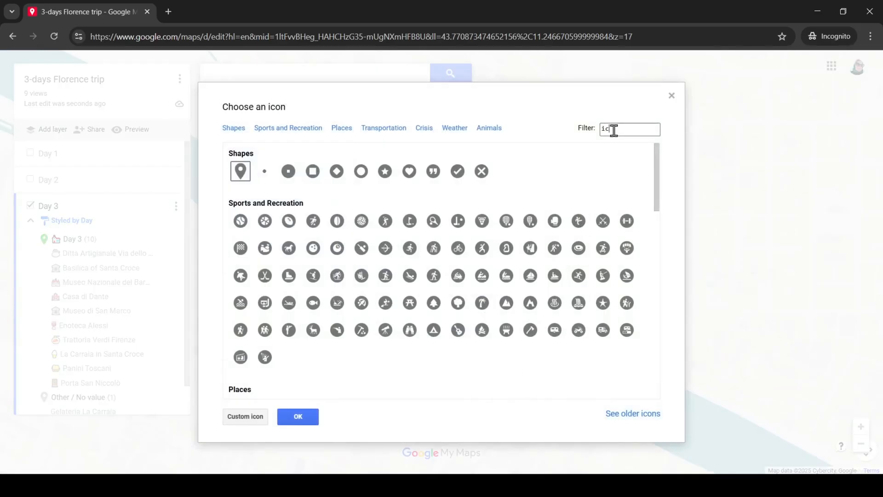
text(e crea)
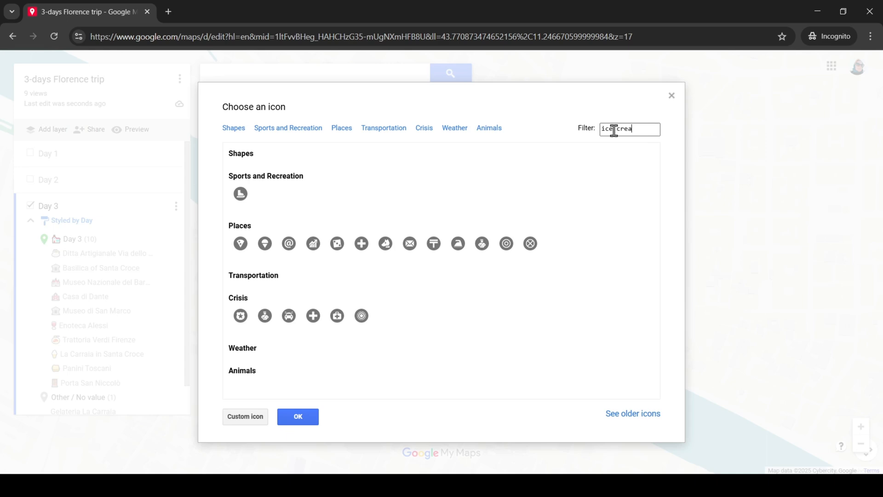
text(m)
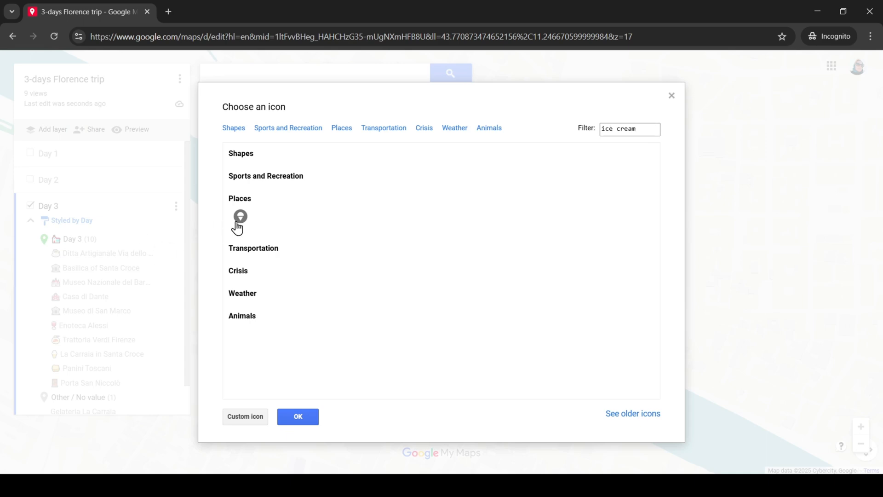
click(298, 416)
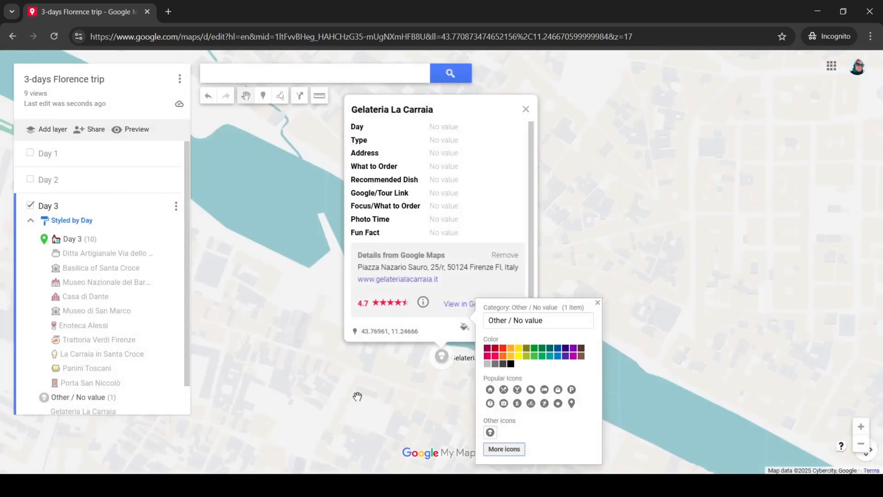
click(541, 355)
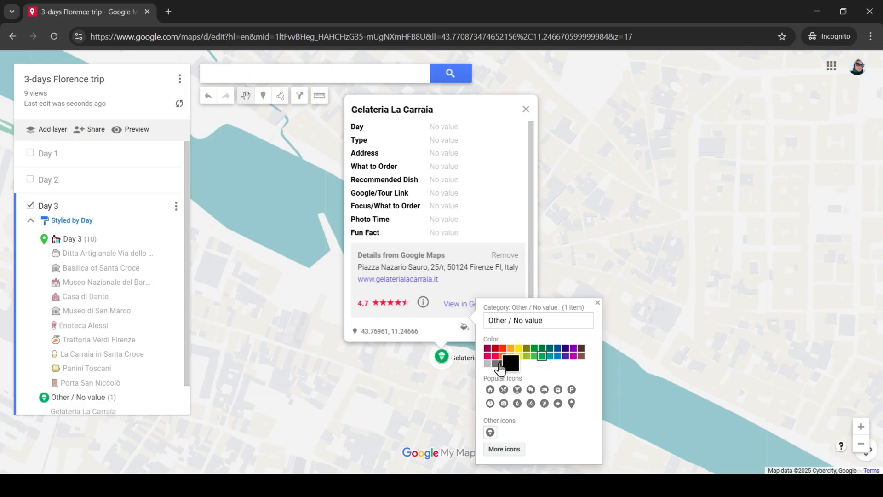